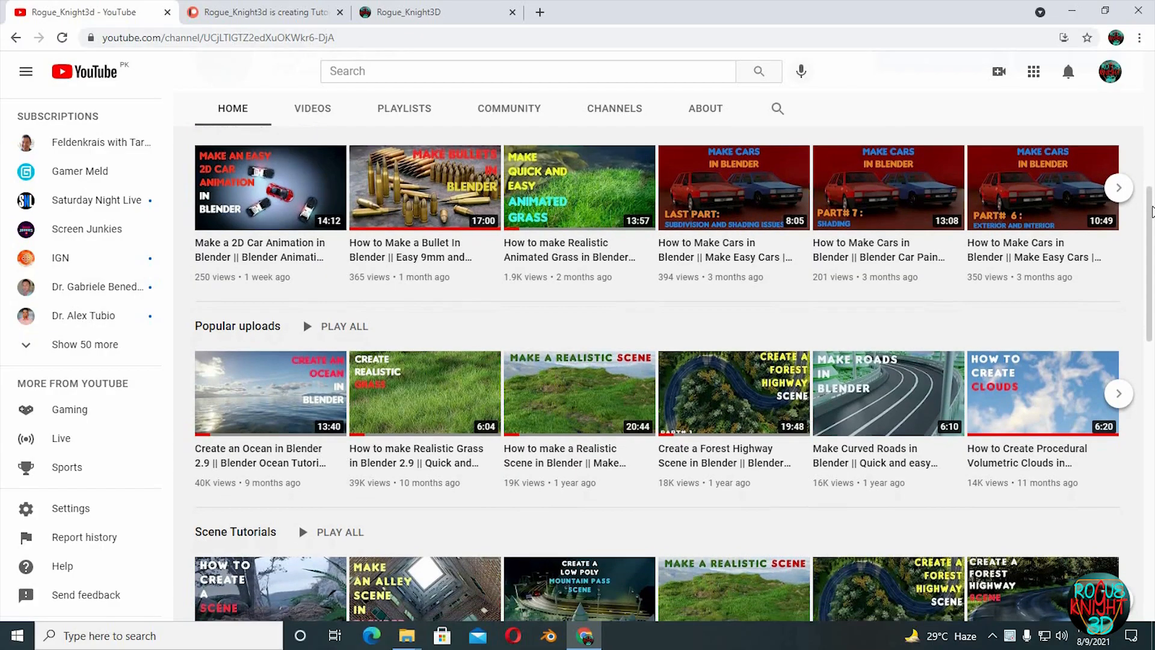
Browse the channel's tutorial shelves and view the Diamonds and Gems Blend File store page.
scroll(down, 3)
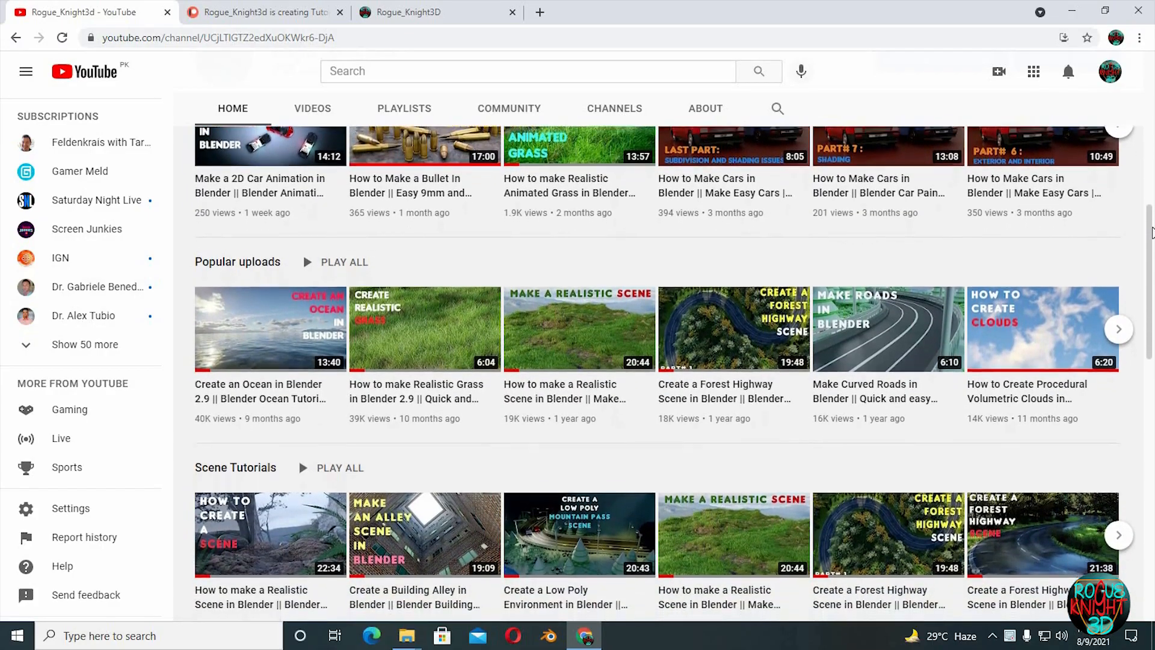
scroll(down, 3)
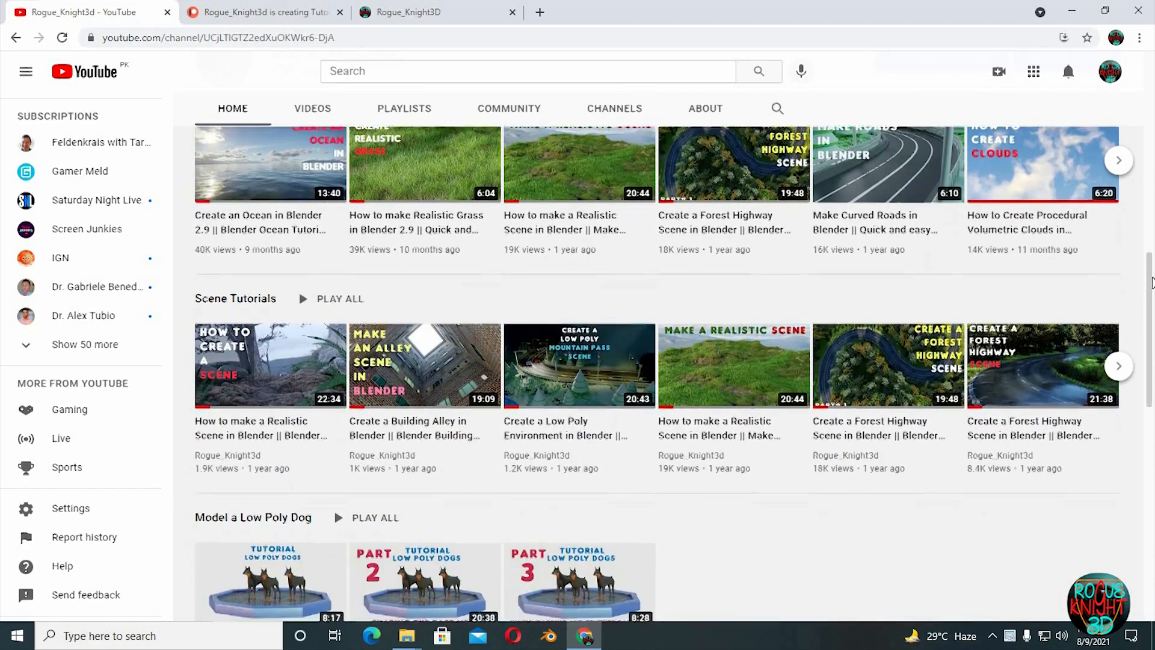
click(420, 13)
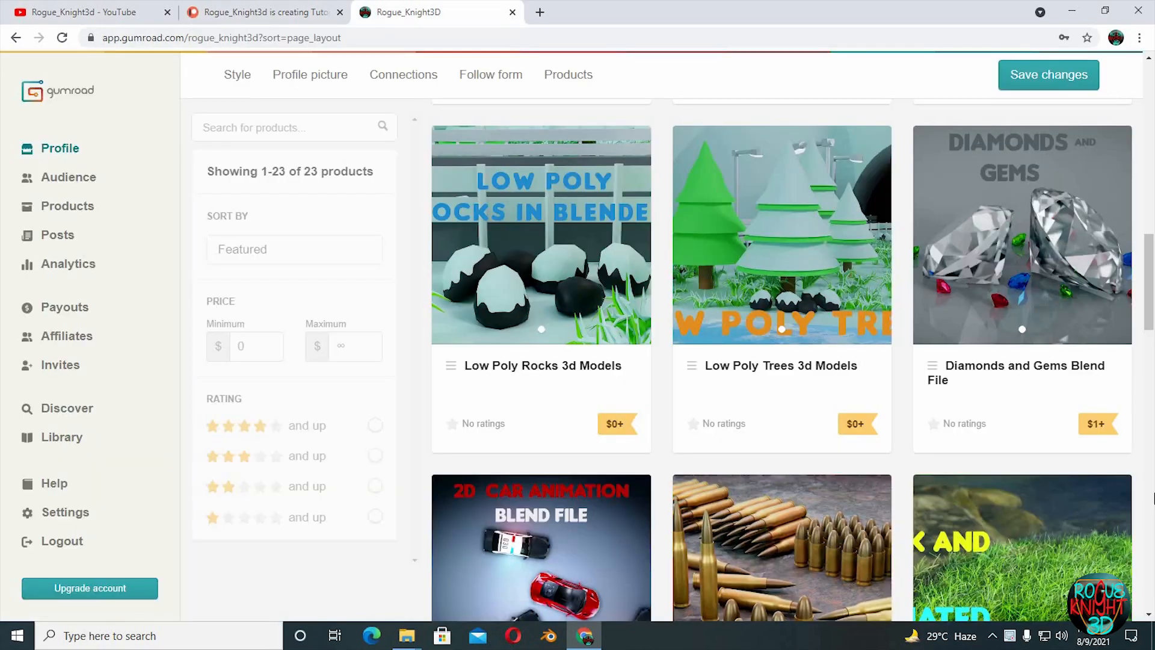
click(547, 635)
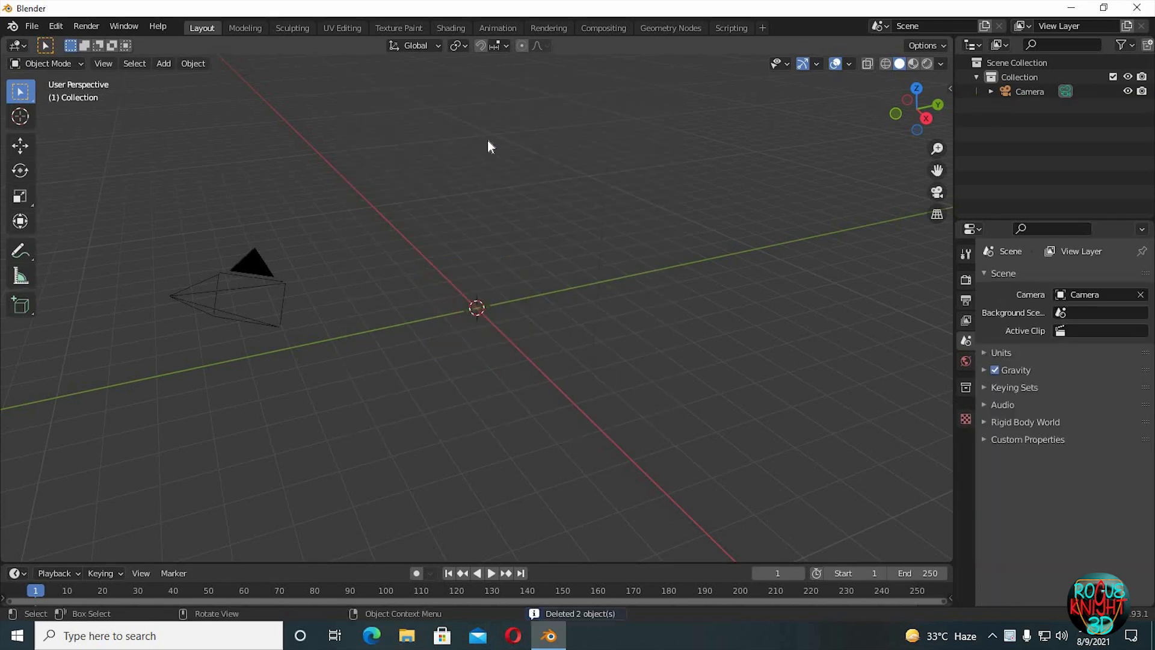
Check Mesh > Diamonds in the Add menu and confirm Add Mesh: Extra Objects is enabled.
click(163, 64)
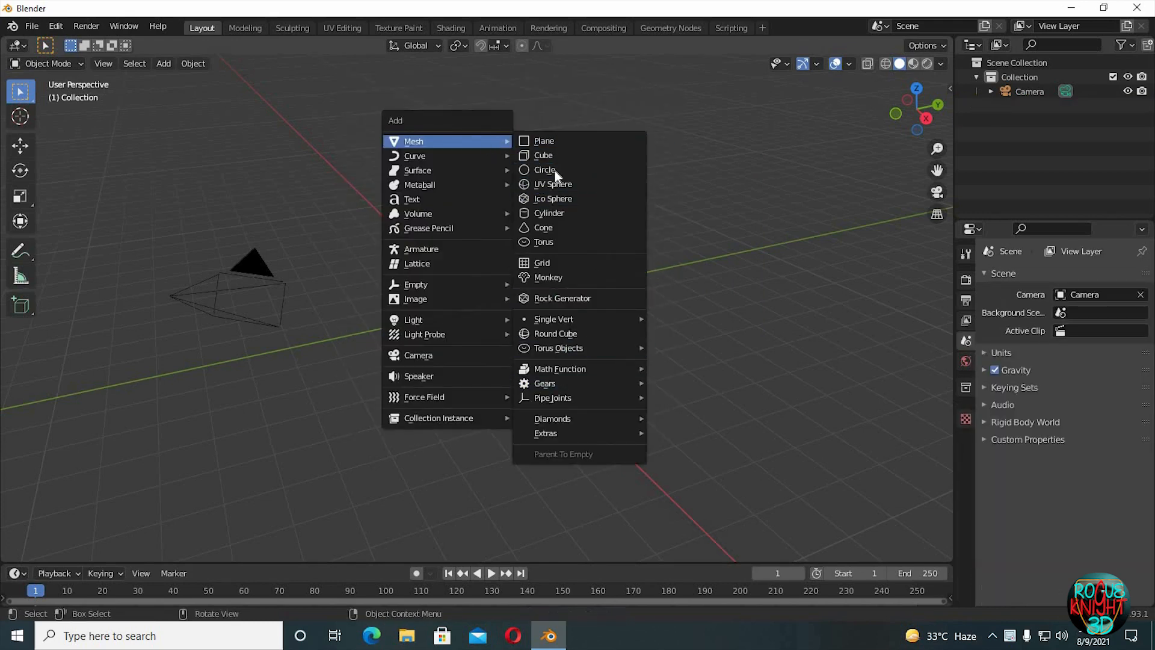
mouse_move(552, 418)
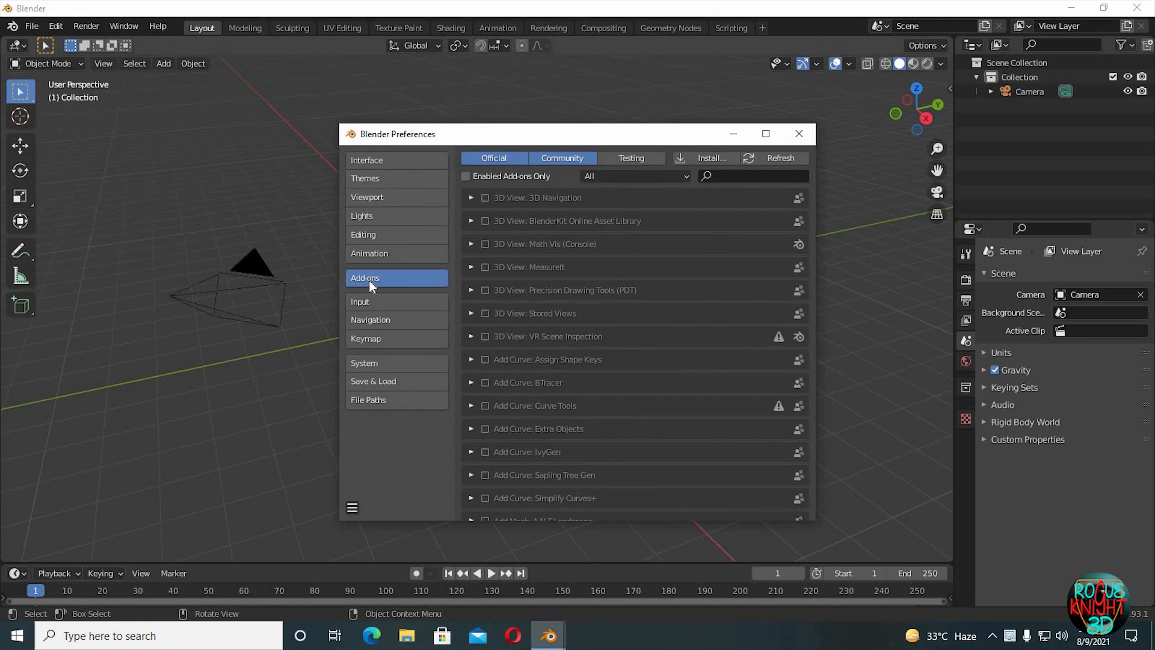
text(Ex)
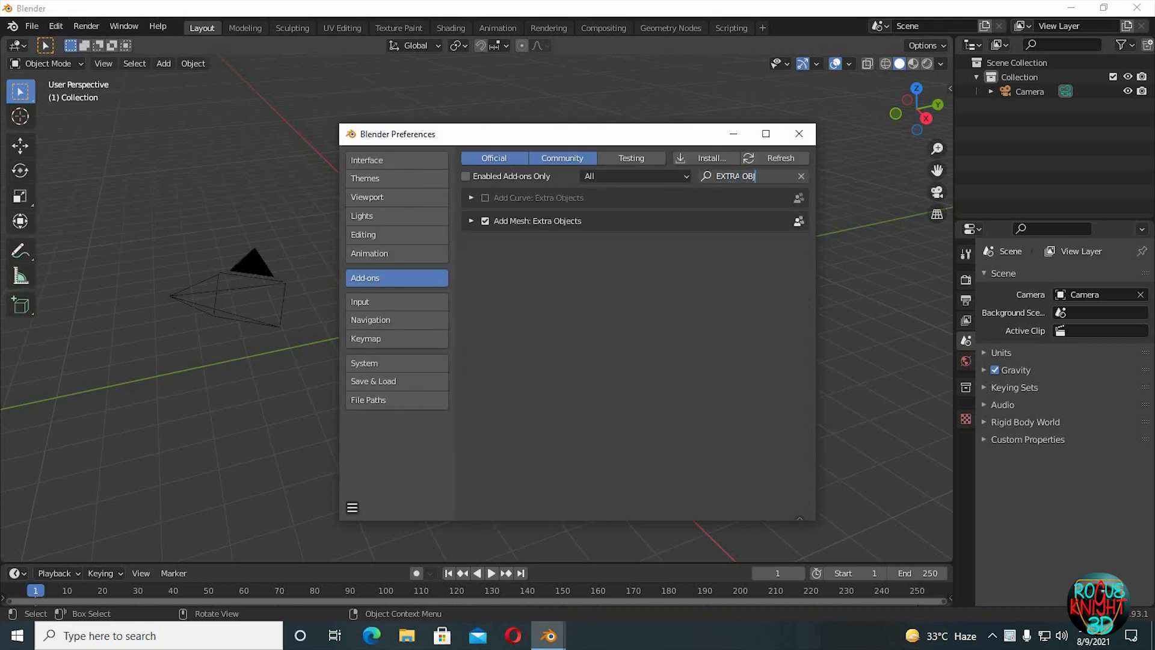
Add the dobj diamond and a Gem mesh from Mesh > Diamonds, moving the gem upward.
click(163, 63)
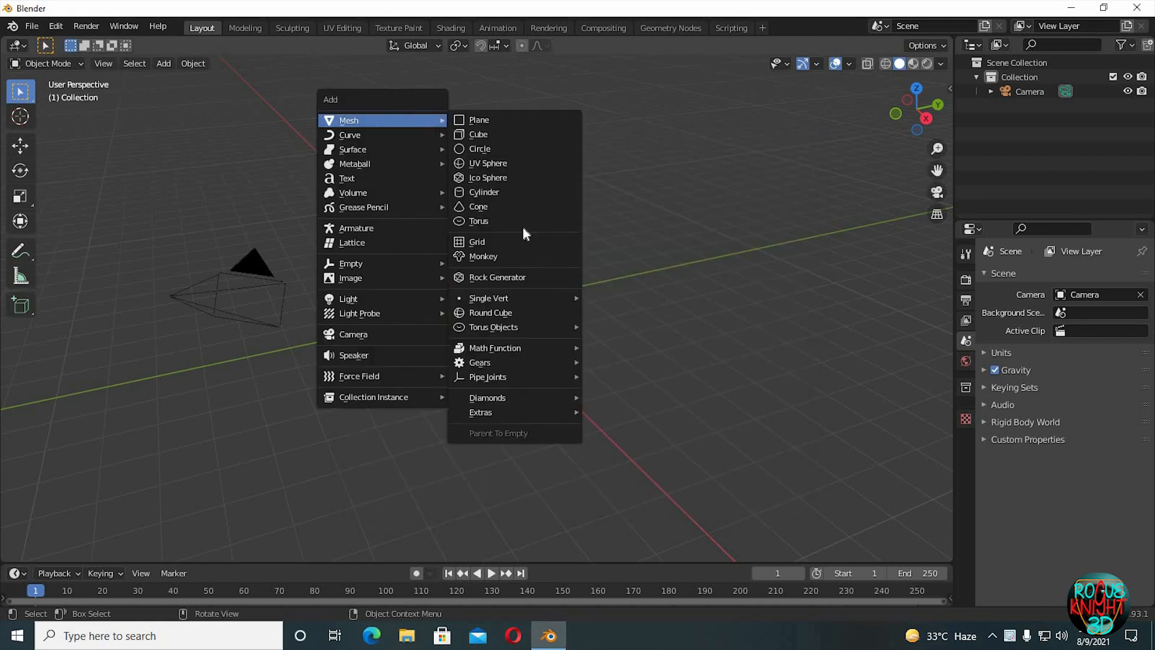
click(486, 397)
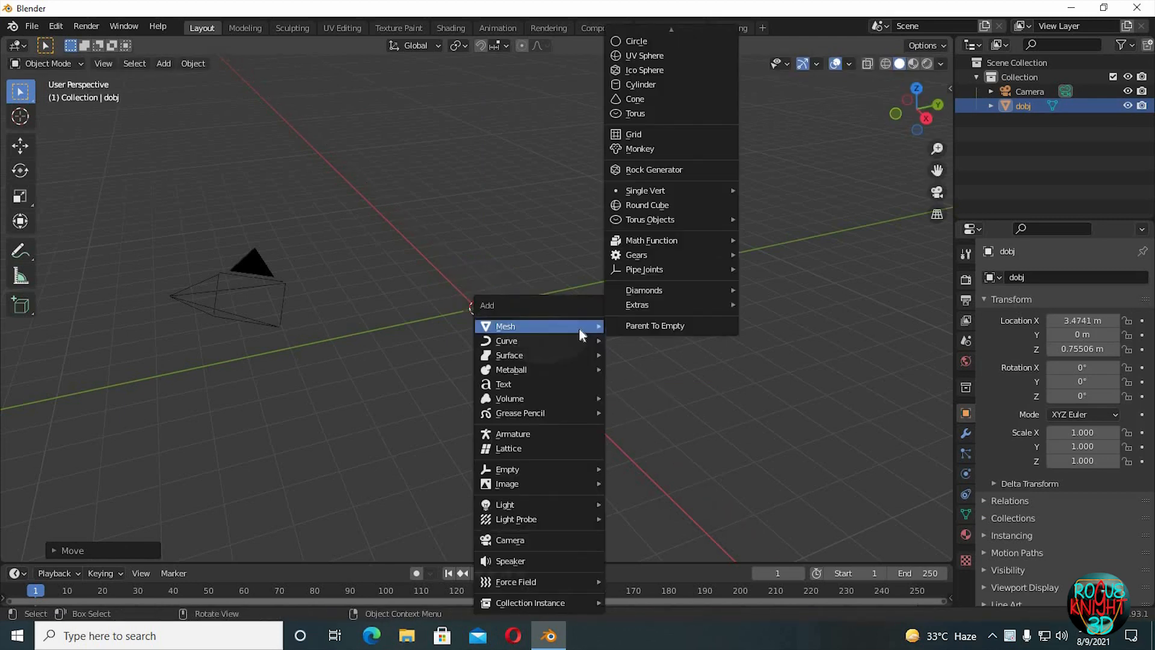
click(643, 289)
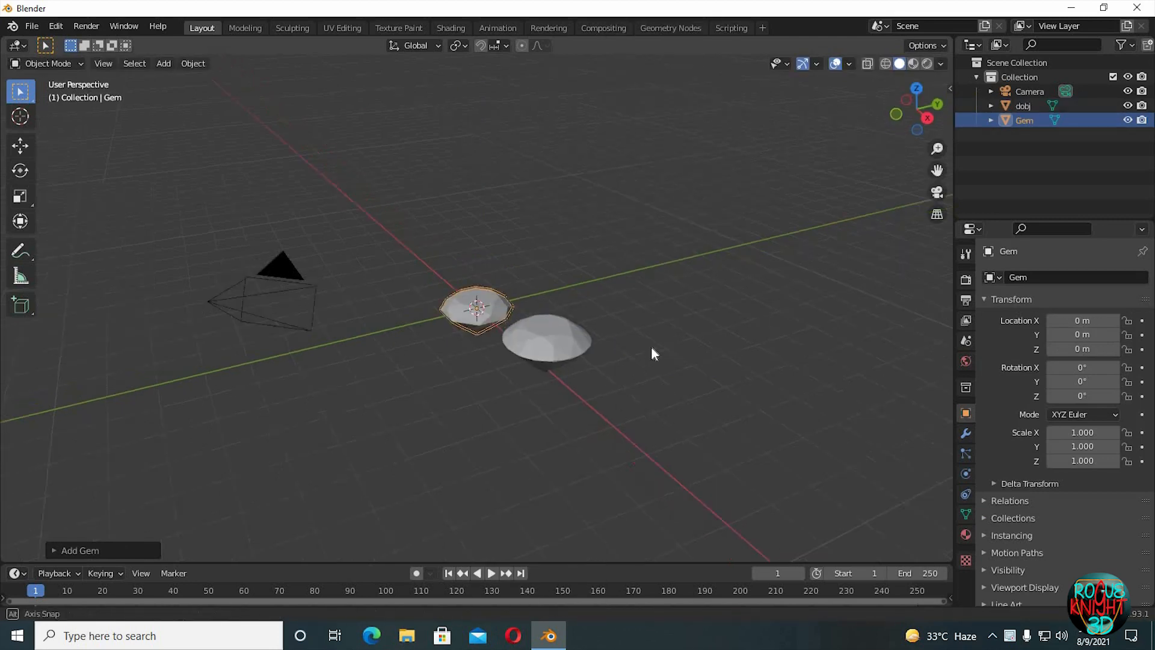
key(g)
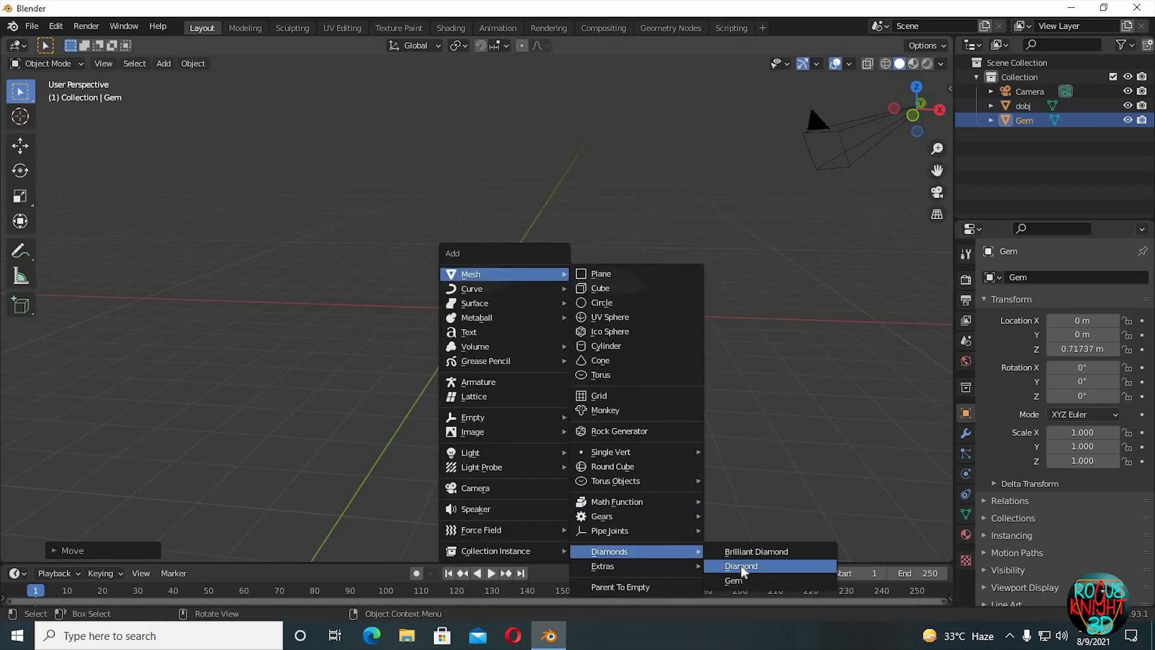
mouse_move(740, 565)
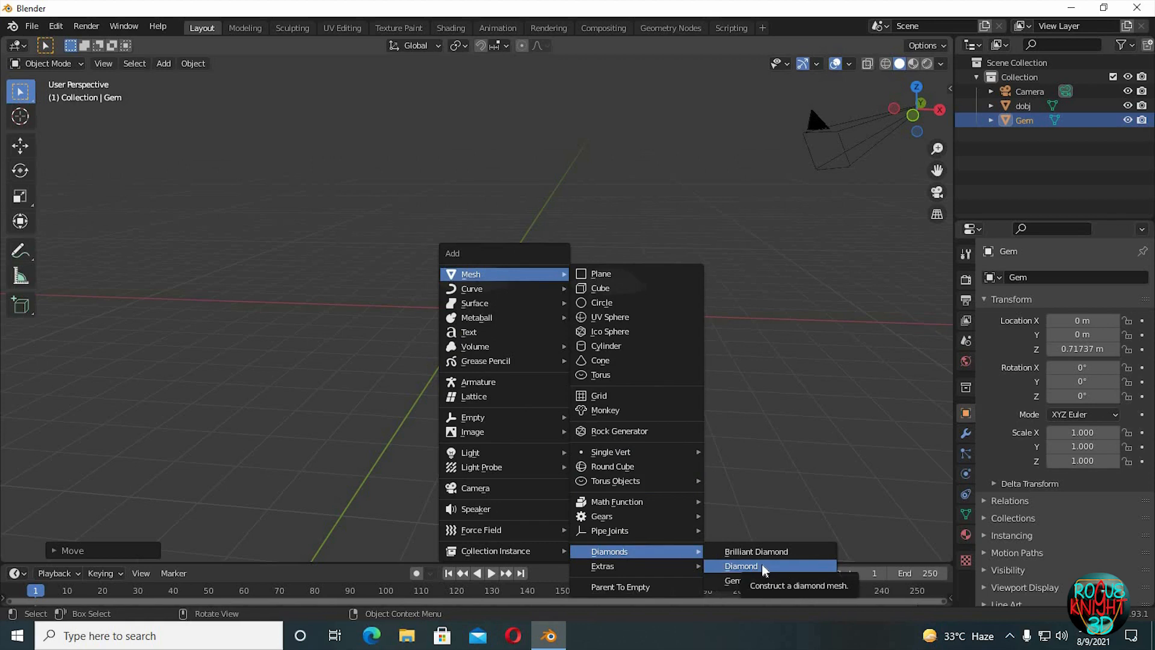
click(740, 566)
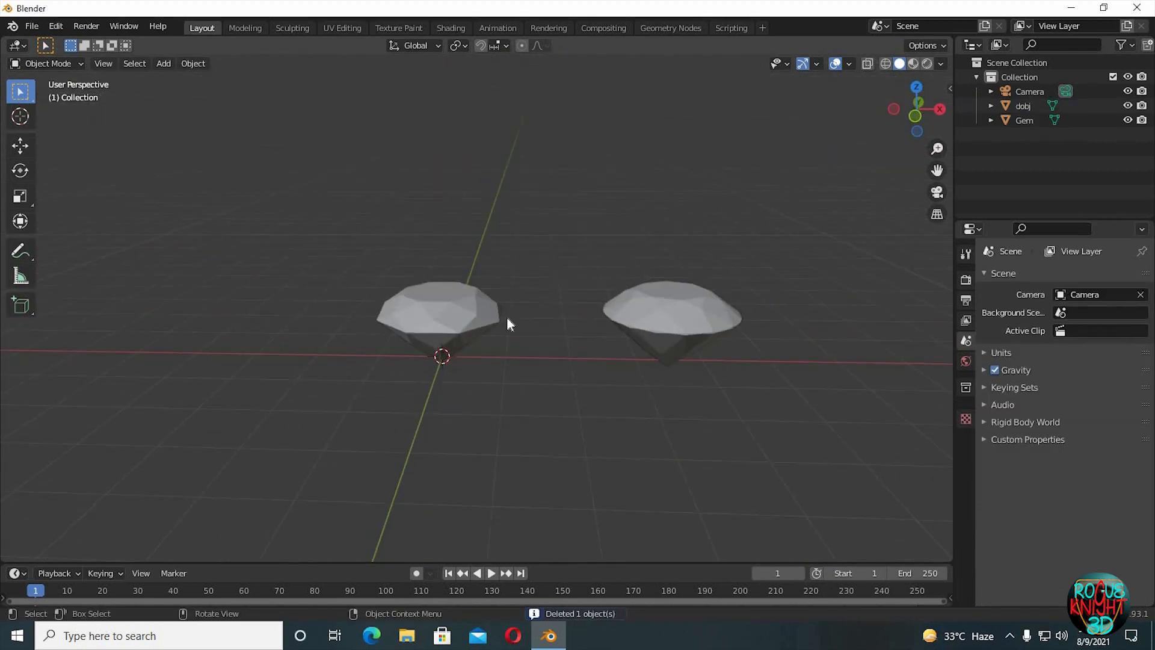
Scale down Gem and dobj, add a small Gem.001, and rotate the pieces into tilted poses.
click(439, 313)
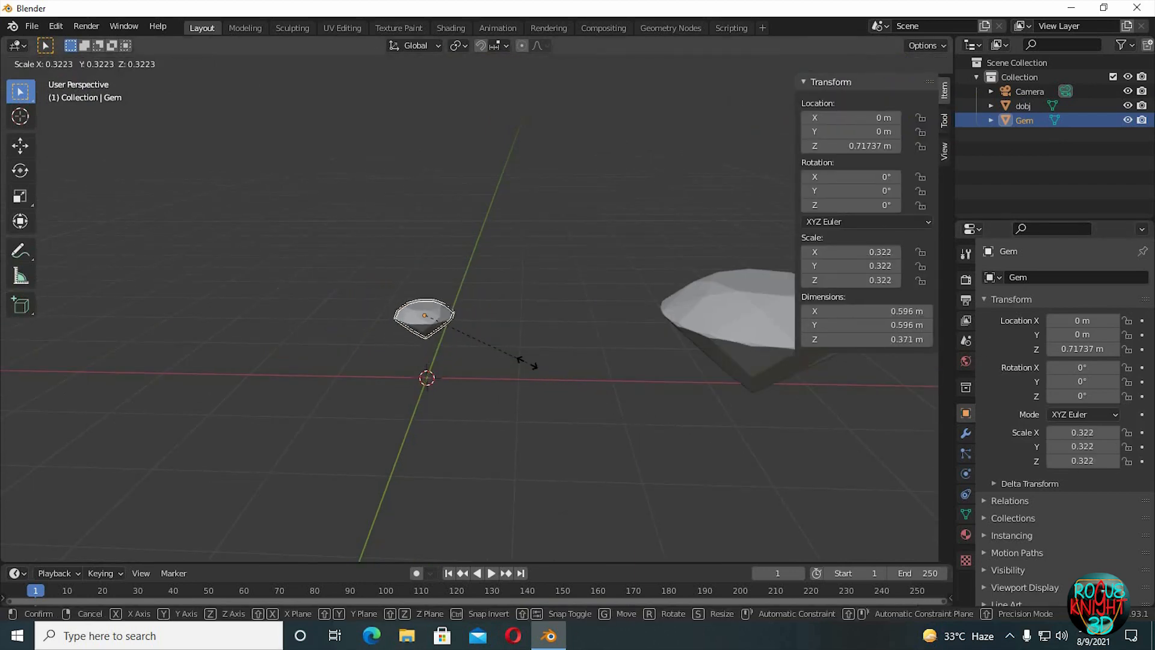
mouse_move(464, 332)
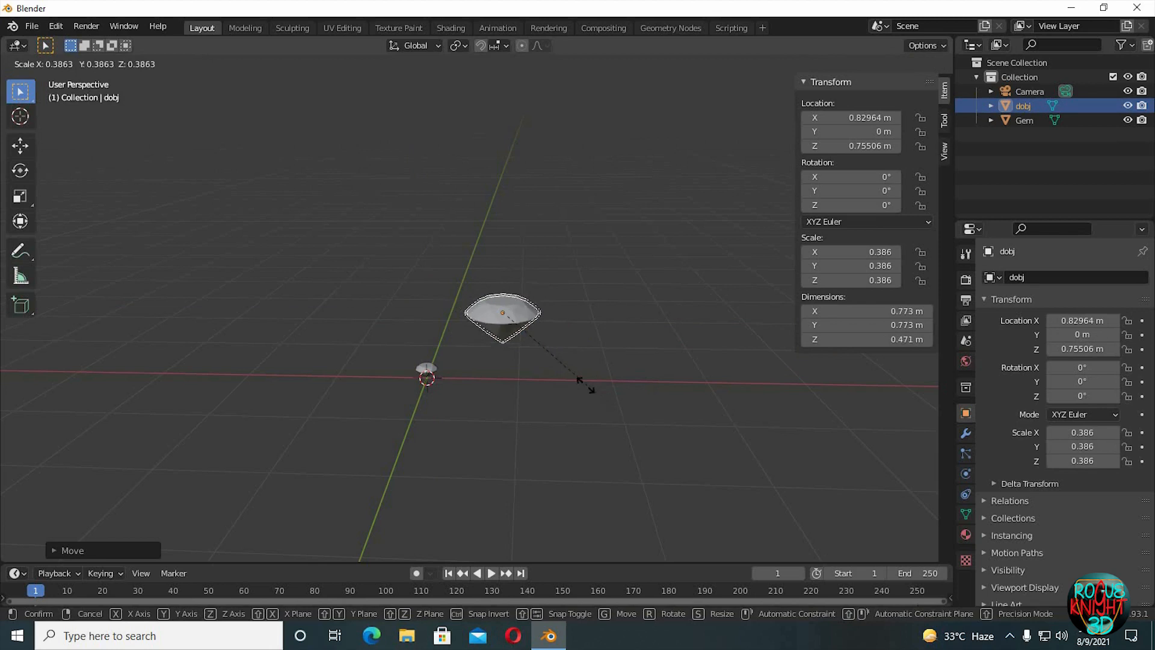
mouse_move(525, 347)
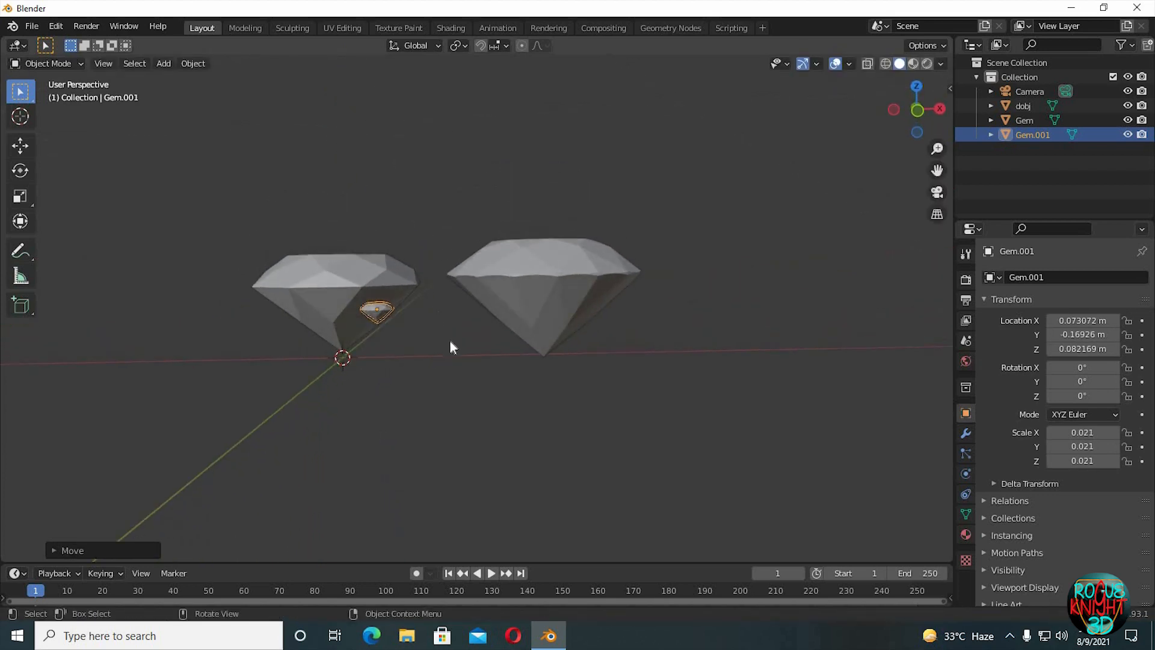
key(r)
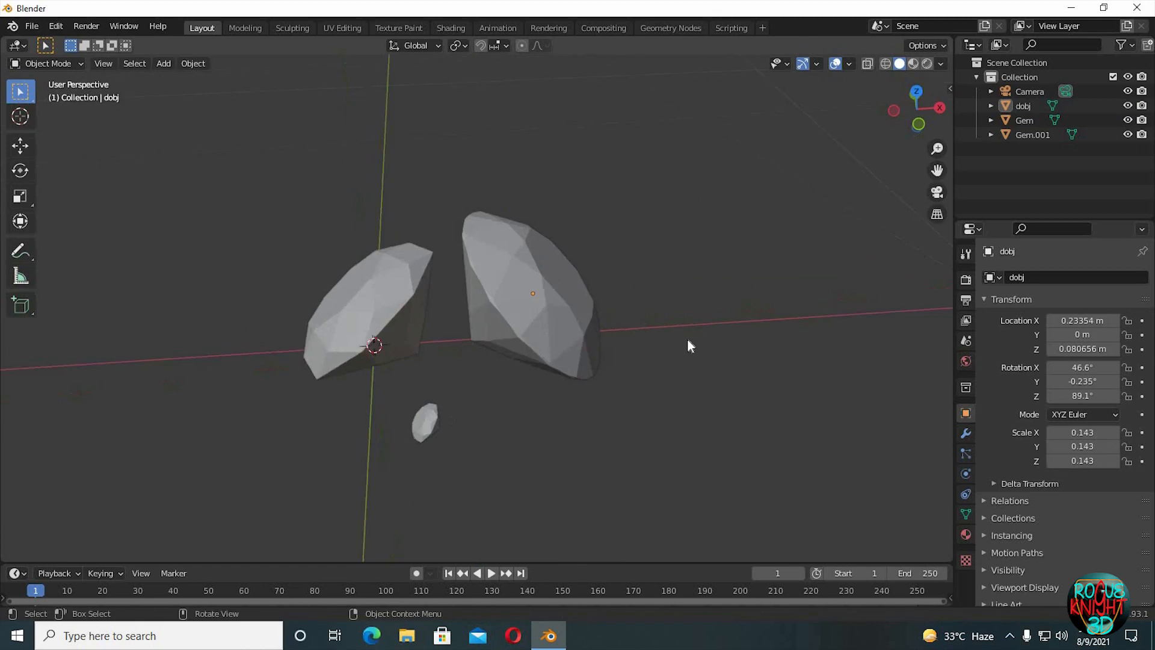
Add and enlarge a plane, extrude its back edge upward, and bevel the corner smooth.
click(163, 63)
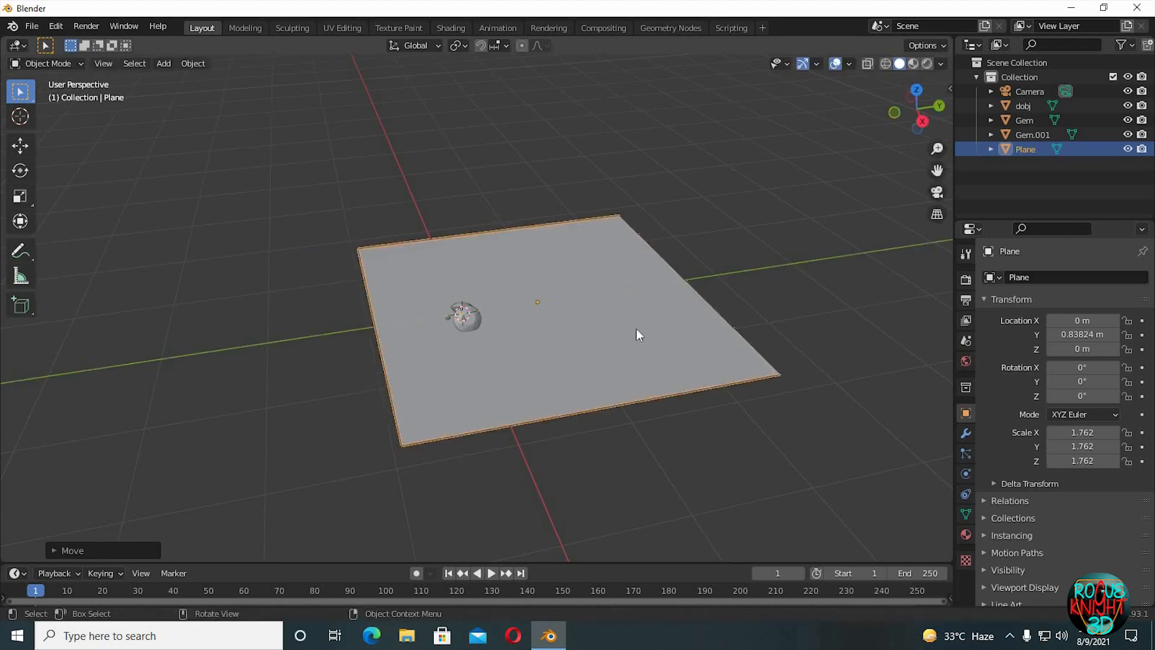
key(Tab)
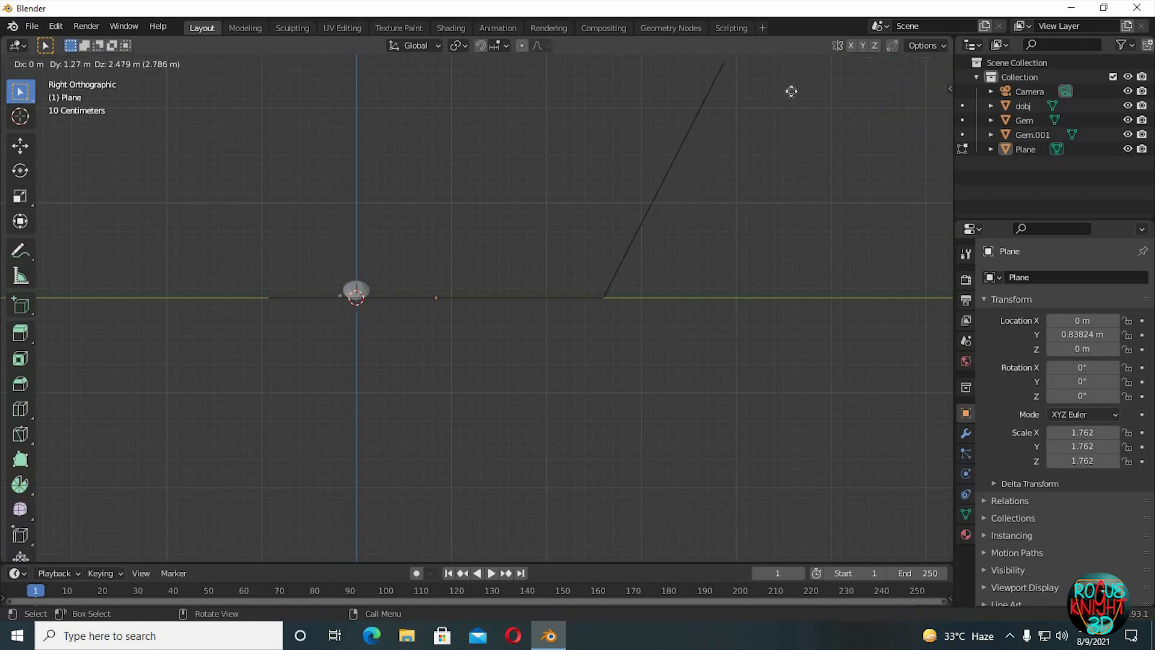
key(Tab)
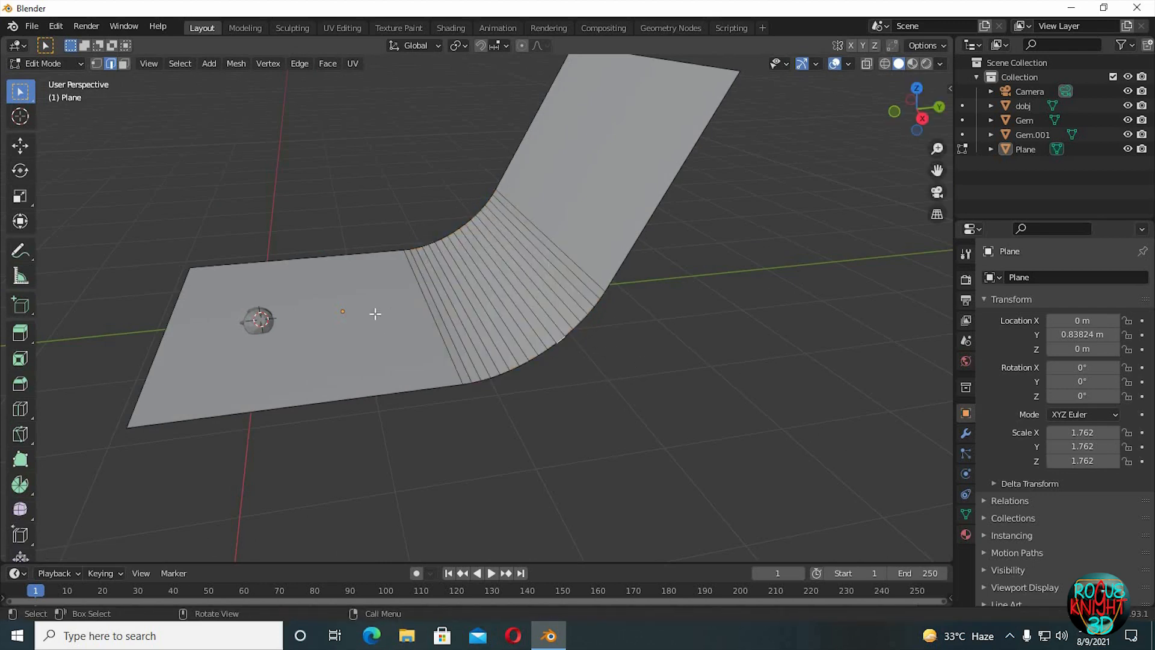
key(Tab)
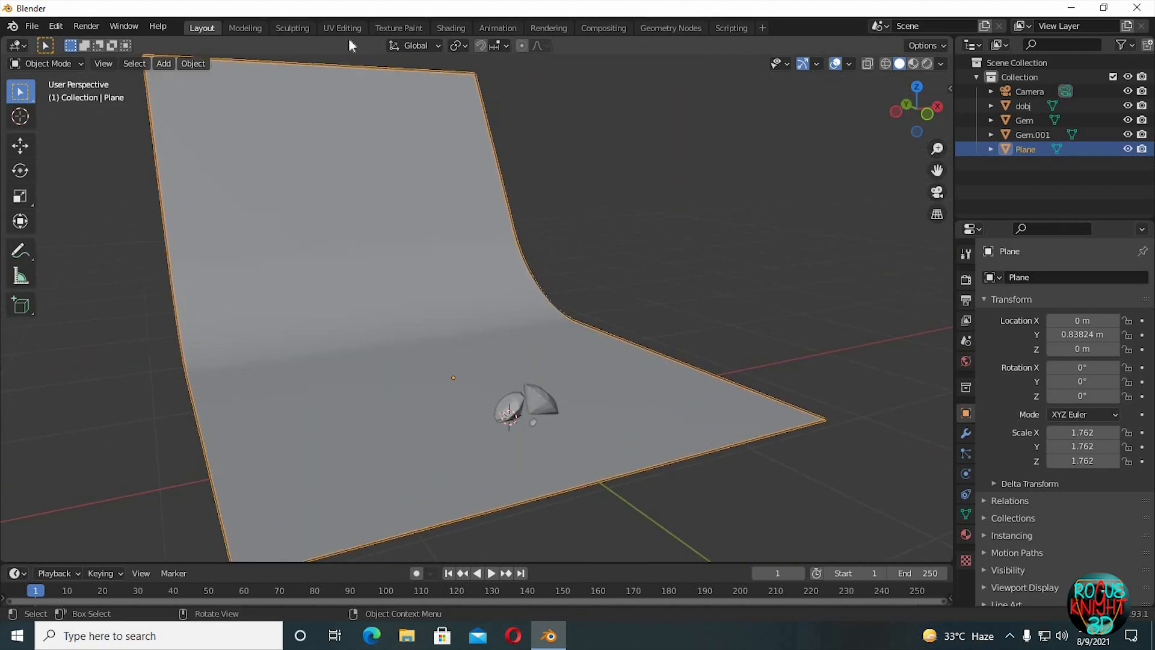
Feed an Environment Texture with studio_small_03_4k.exr into the World Background at strength 4.
click(450, 28)
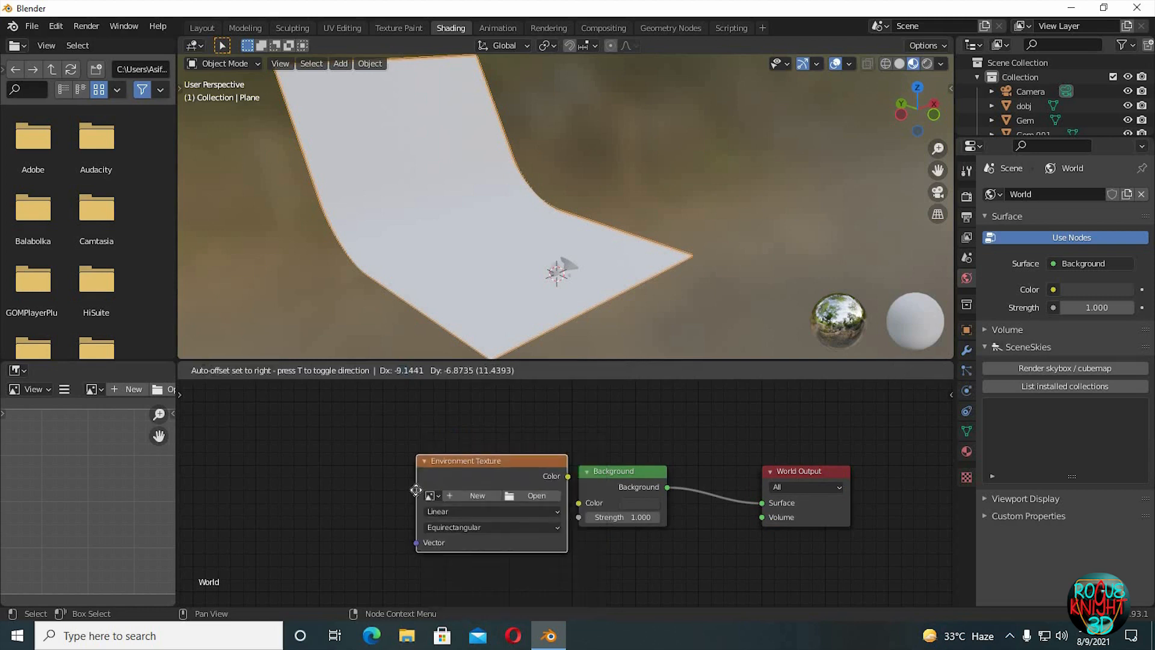
drag(491, 460, 391, 475)
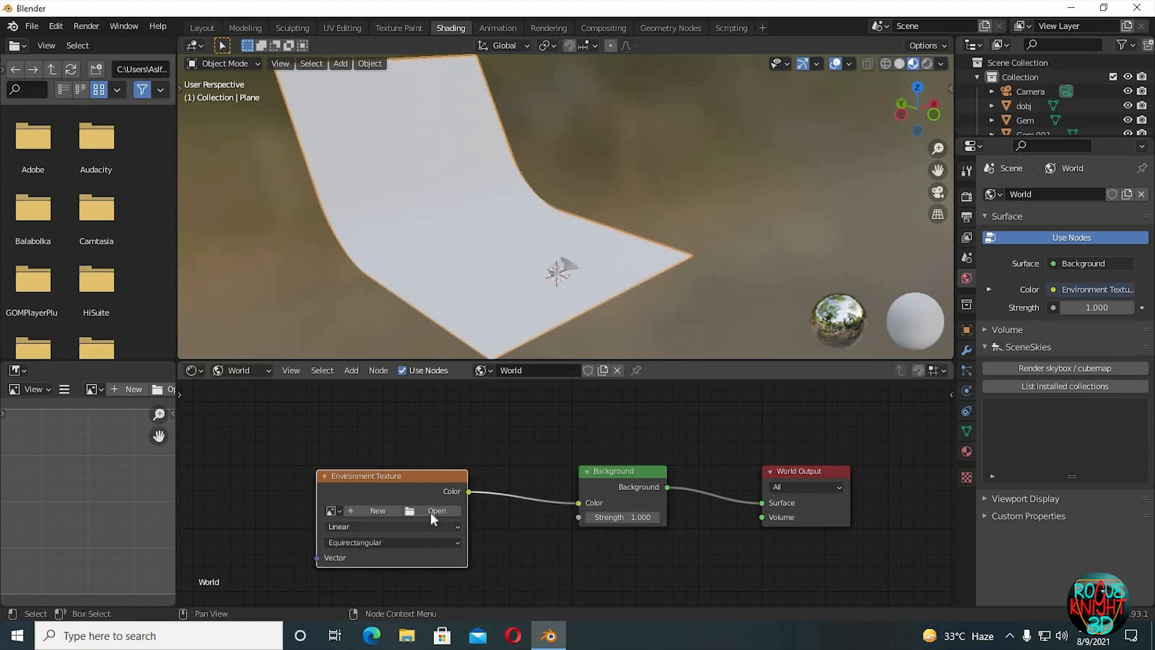
click(436, 510)
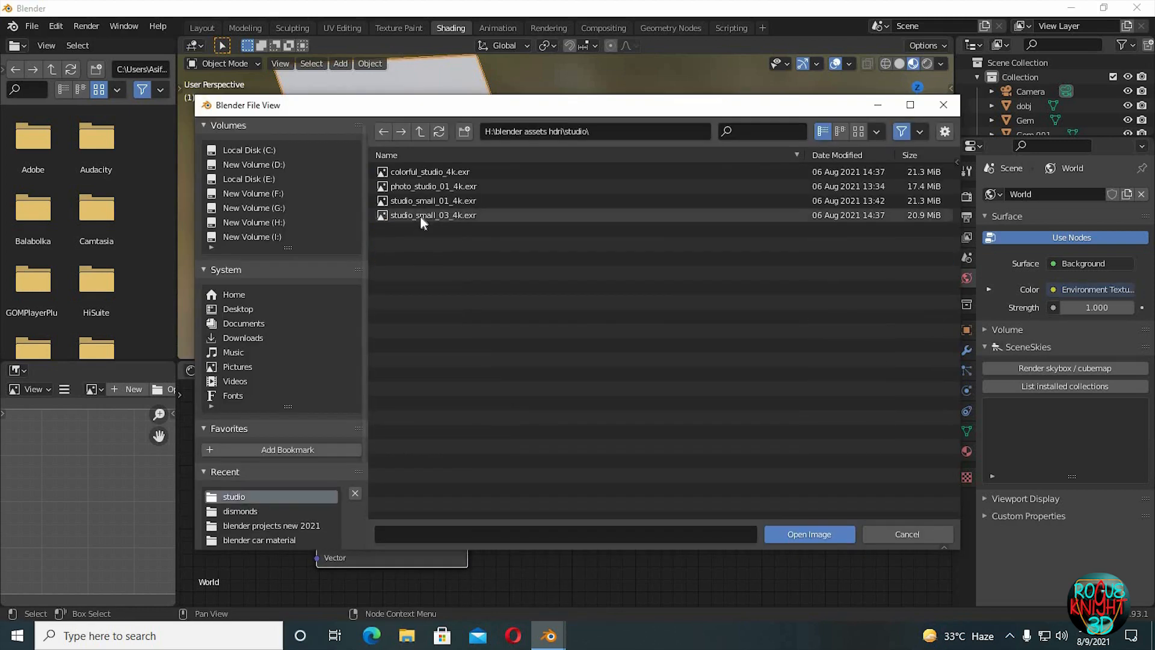
click(808, 534)
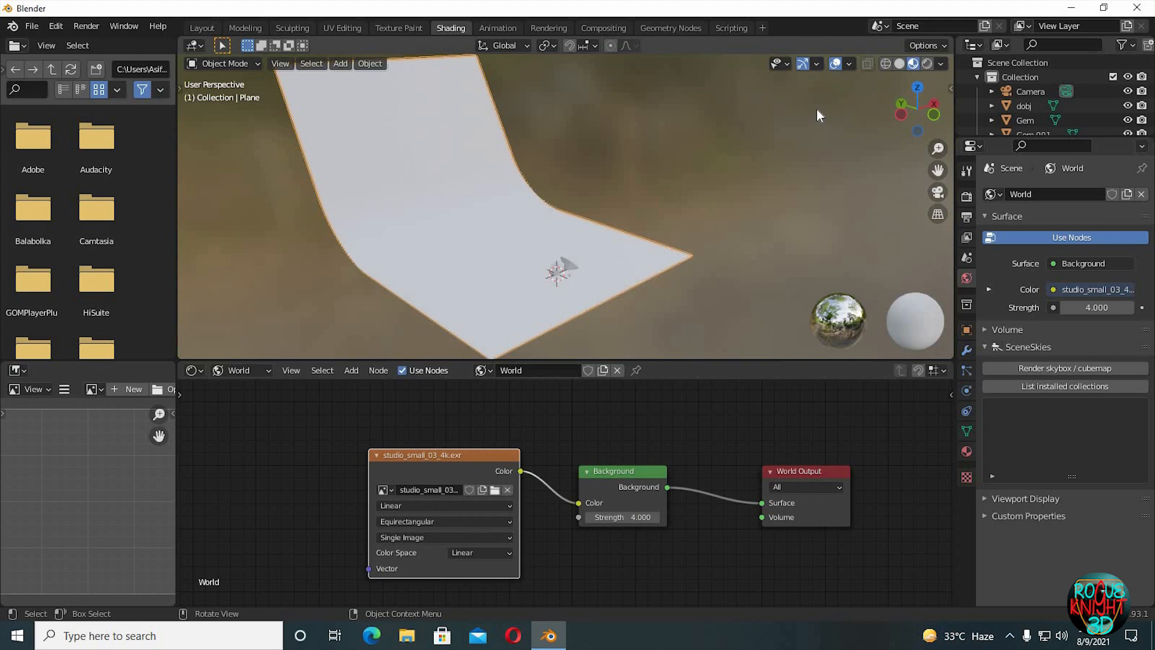
mouse_move(857, 180)
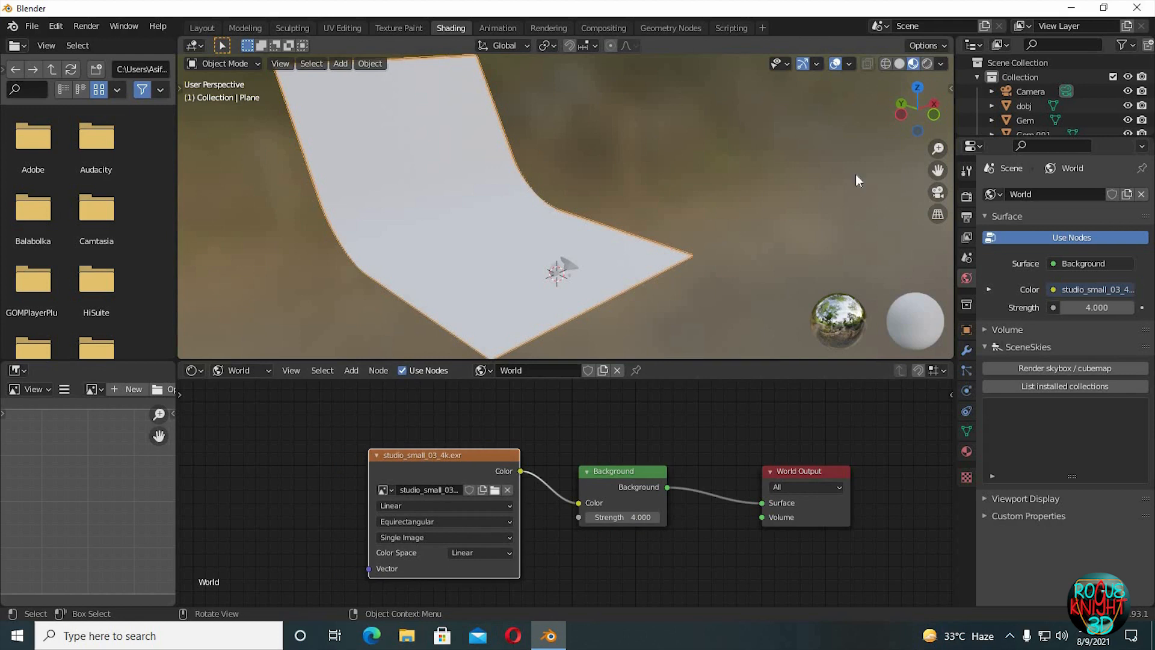
Give the backdrop plane new Material.001 with a greyer base colour and roughness 0.845.
click(939, 63)
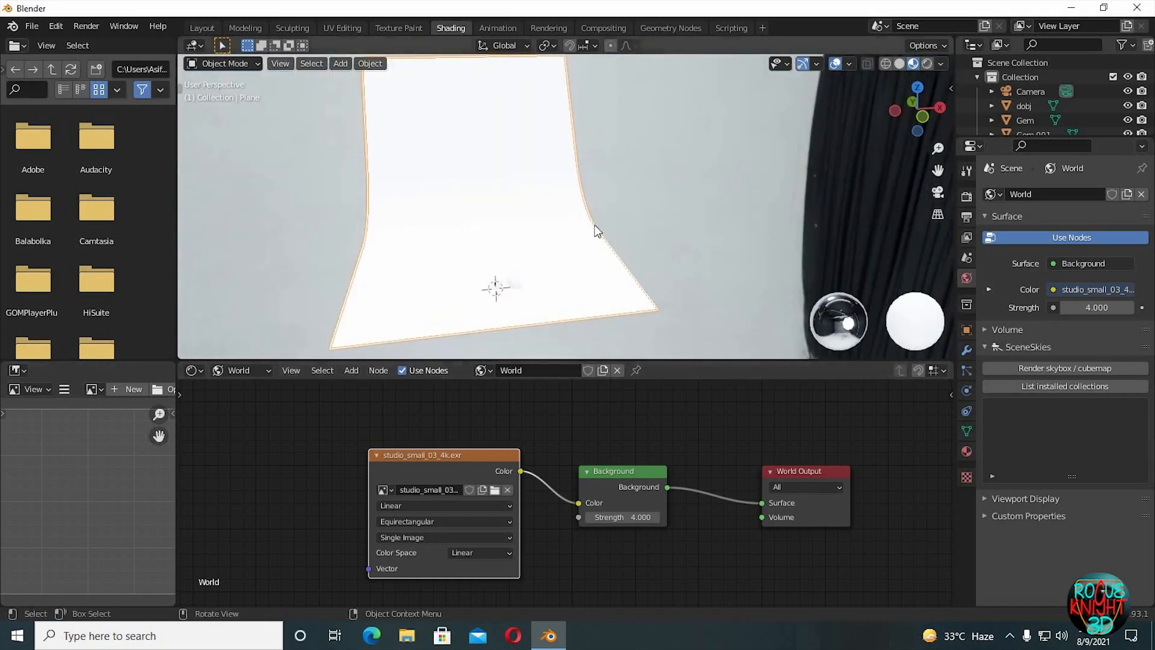
click(253, 370)
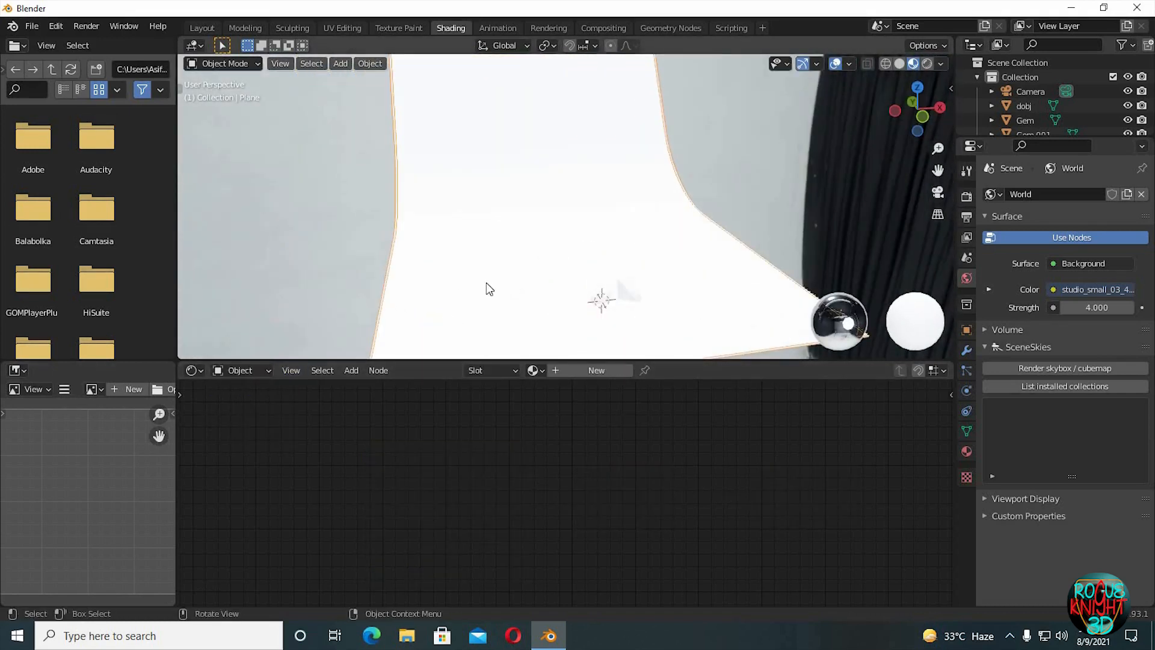
click(596, 370)
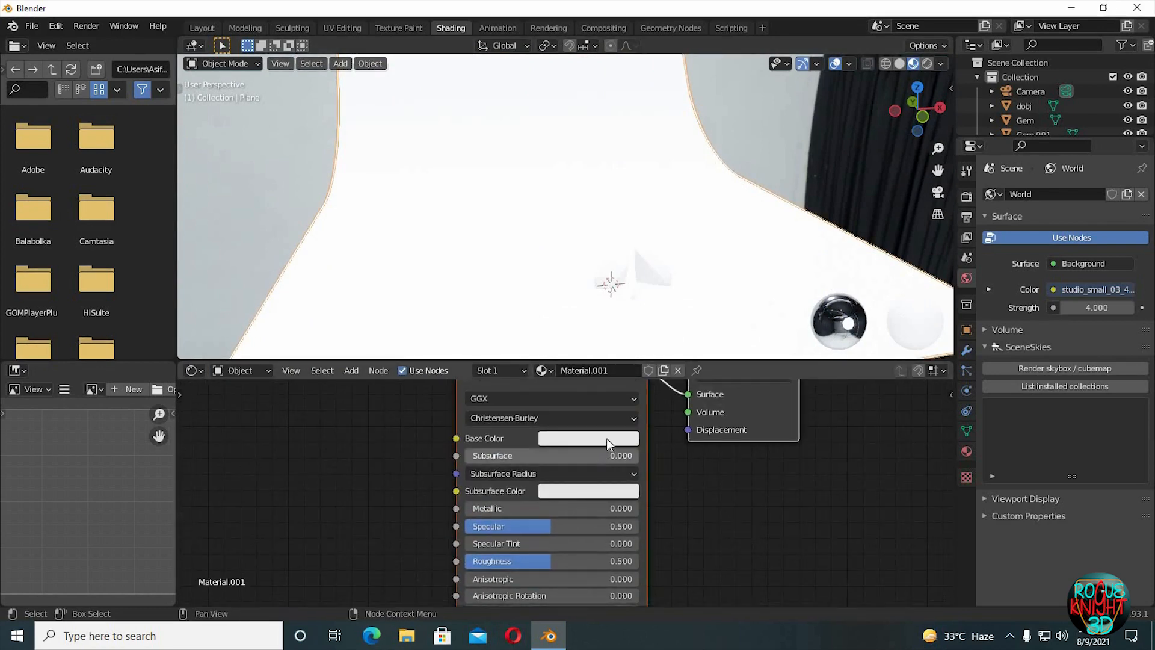
click(588, 437)
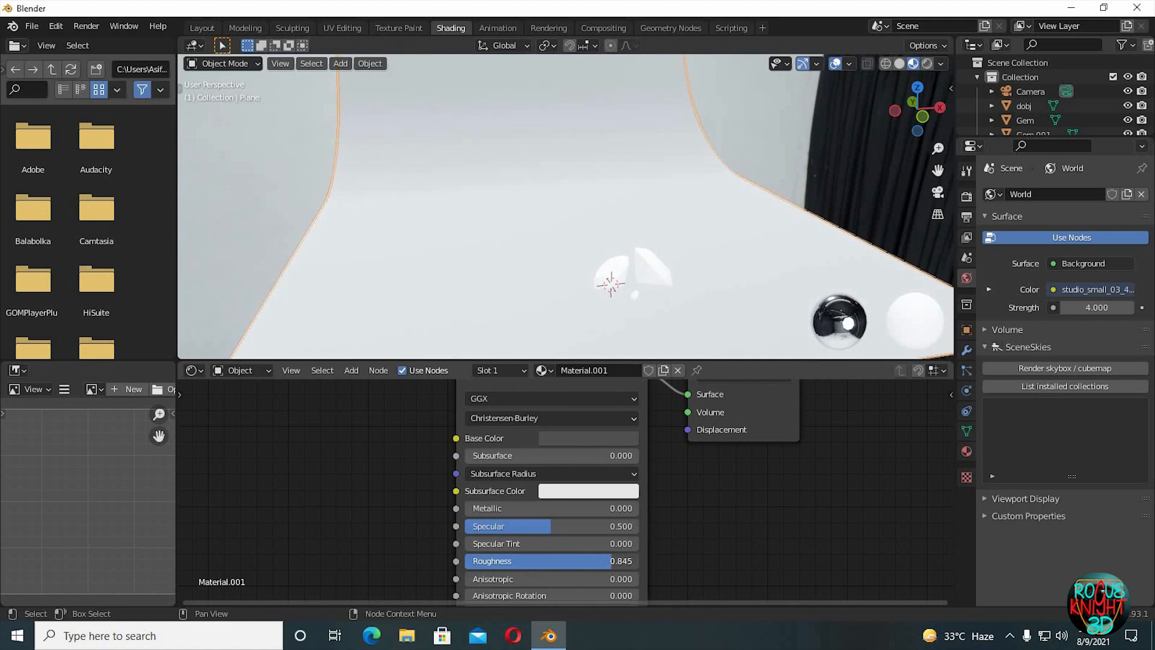
click(588, 437)
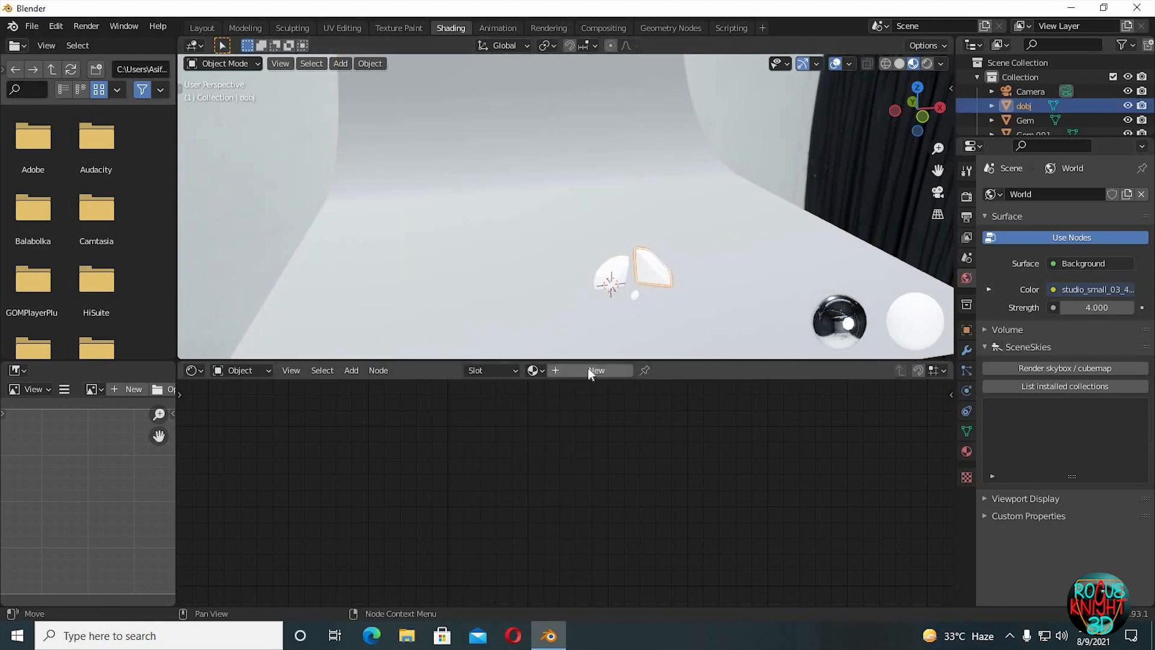
Give dobj new Material.002 using a Glass BSDF with roughness 0.1 and IOR 2.4.
click(595, 370)
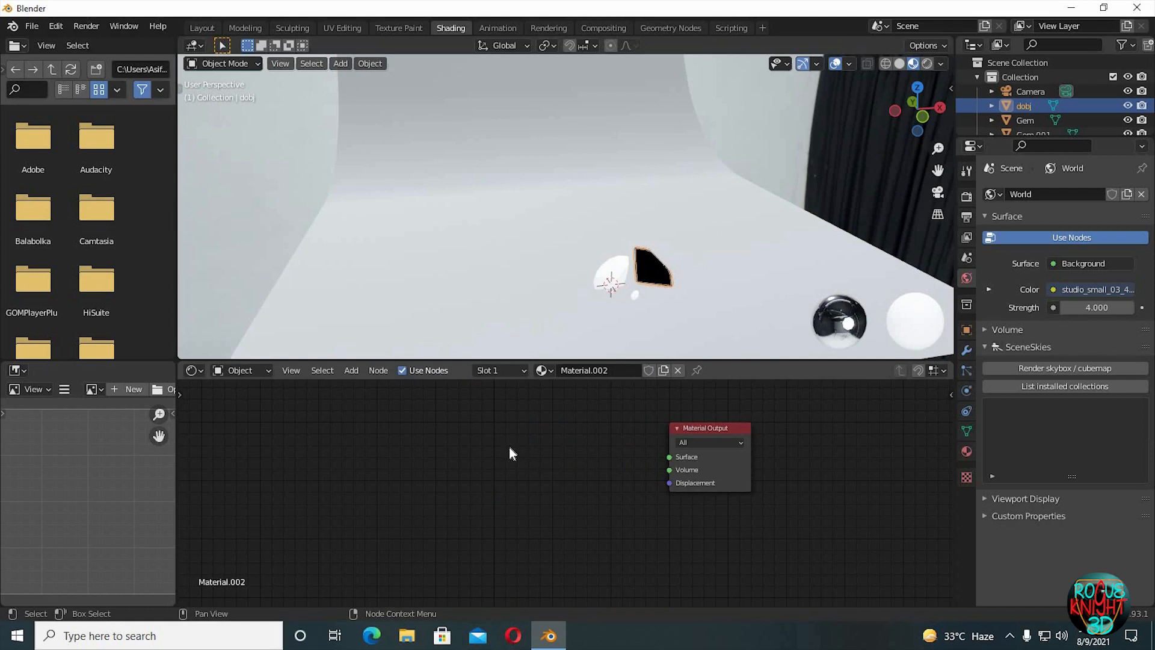
click(339, 370)
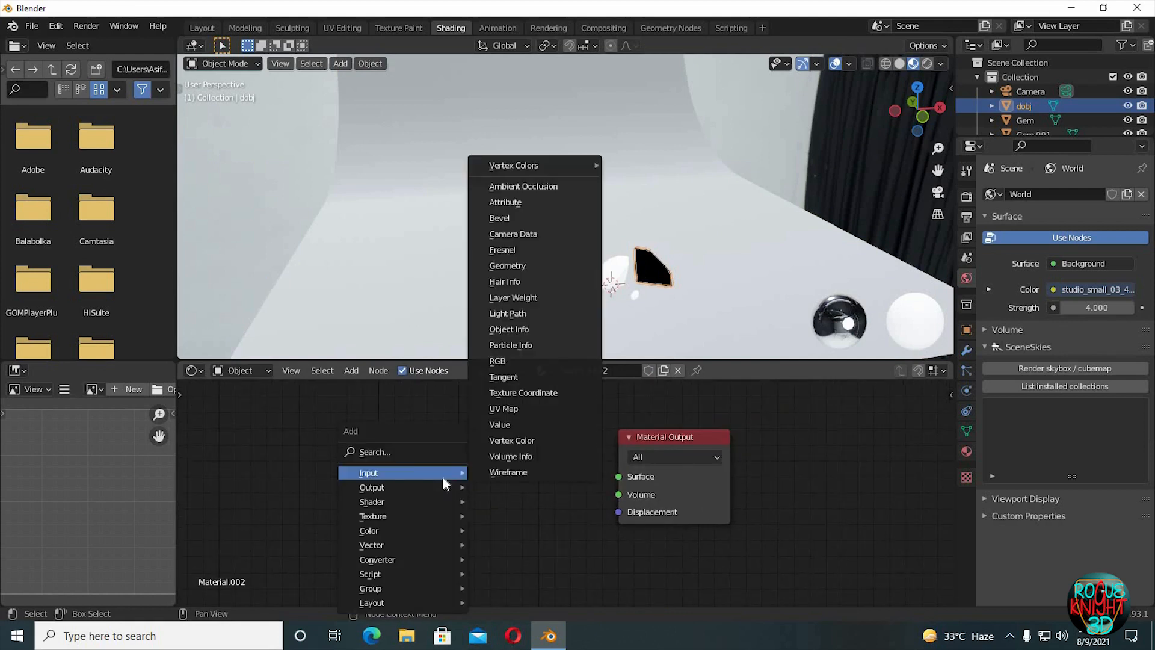
text(GLASS)
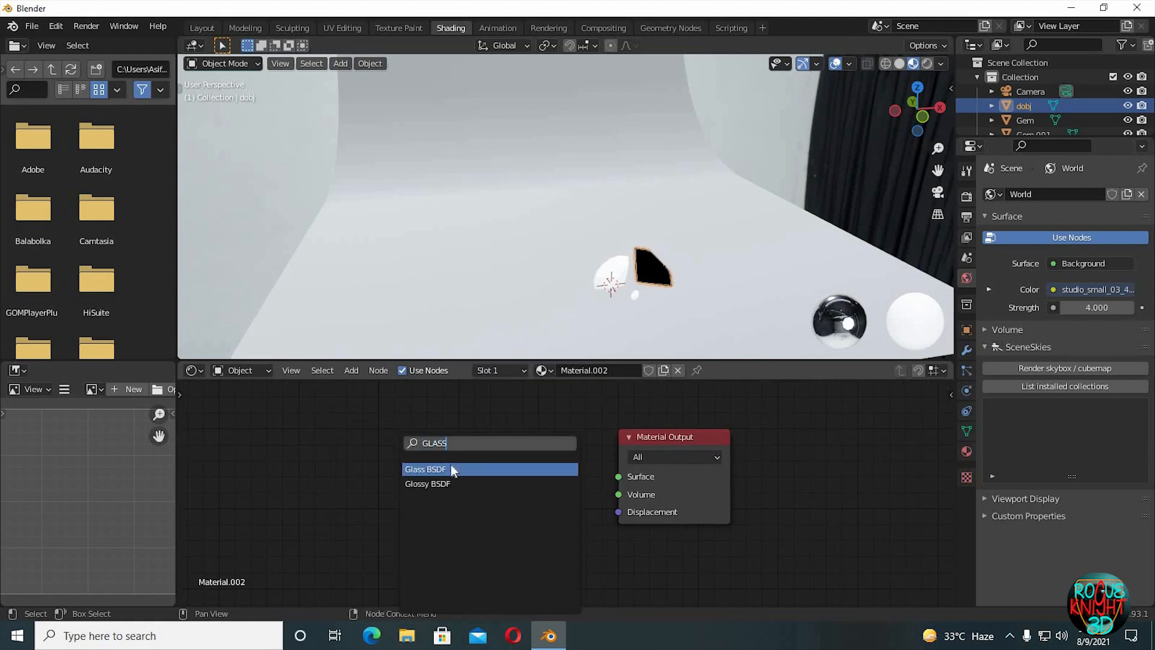
click(426, 469)
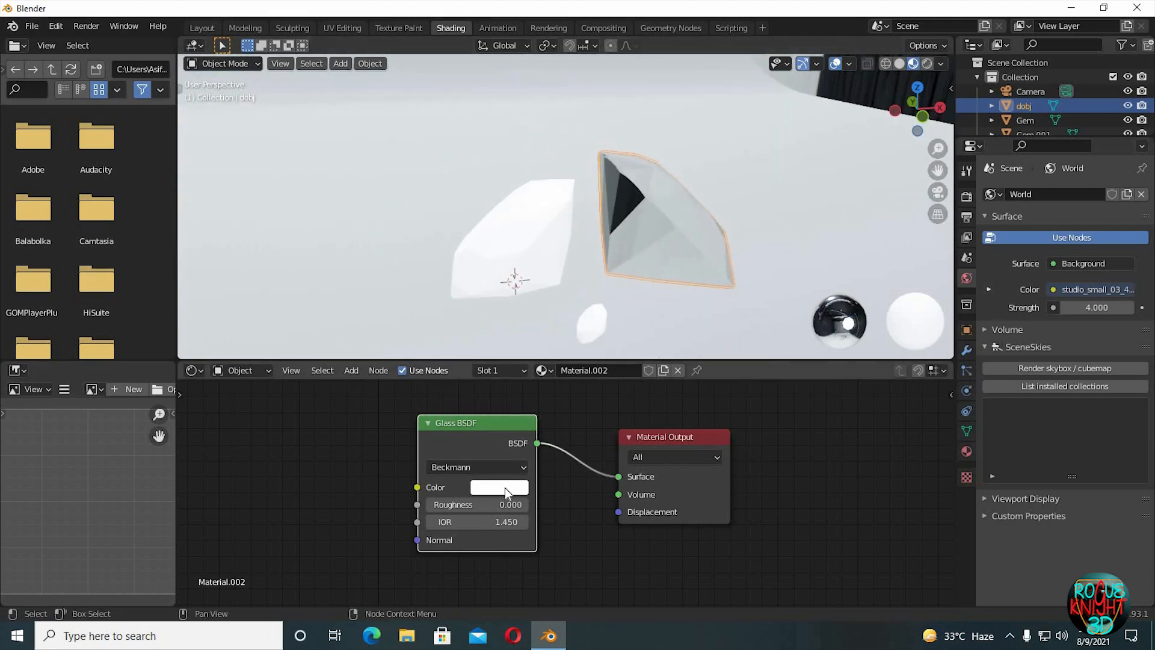
click(475, 504)
text(2)
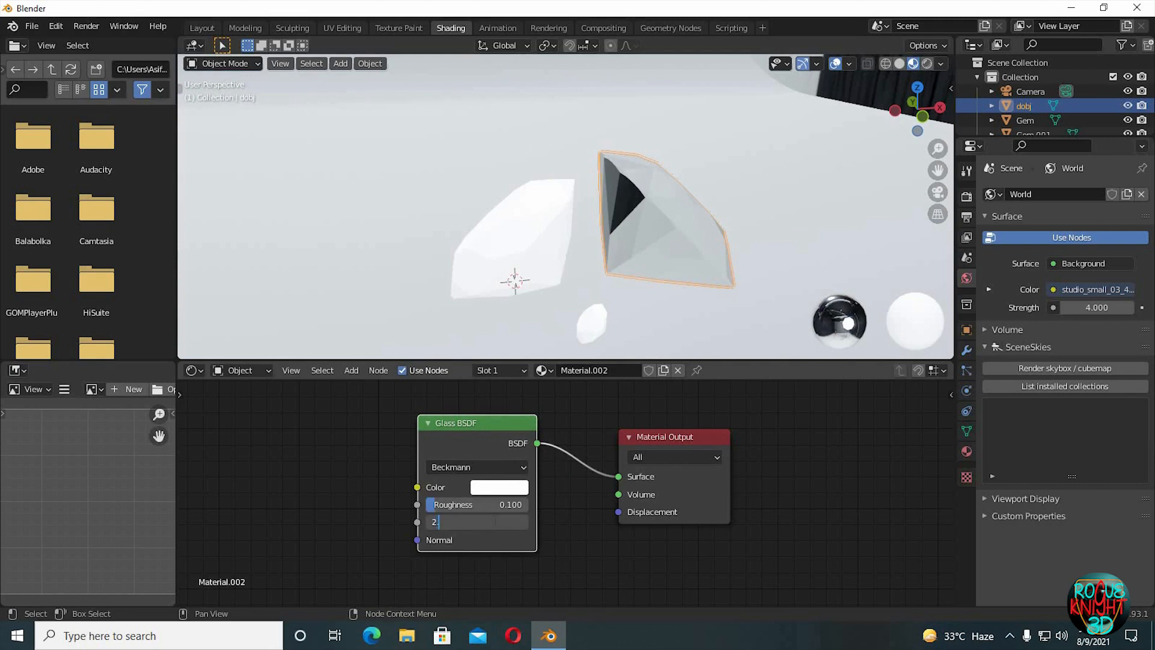
text(.400)
key(Return)
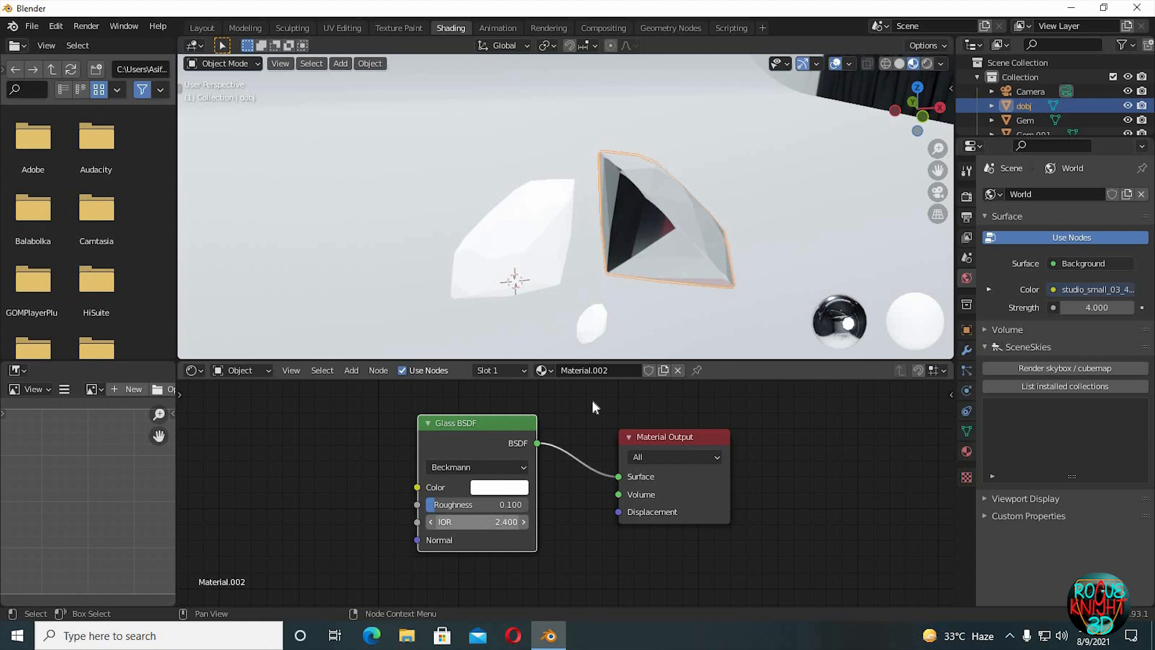
mouse_move(670, 224)
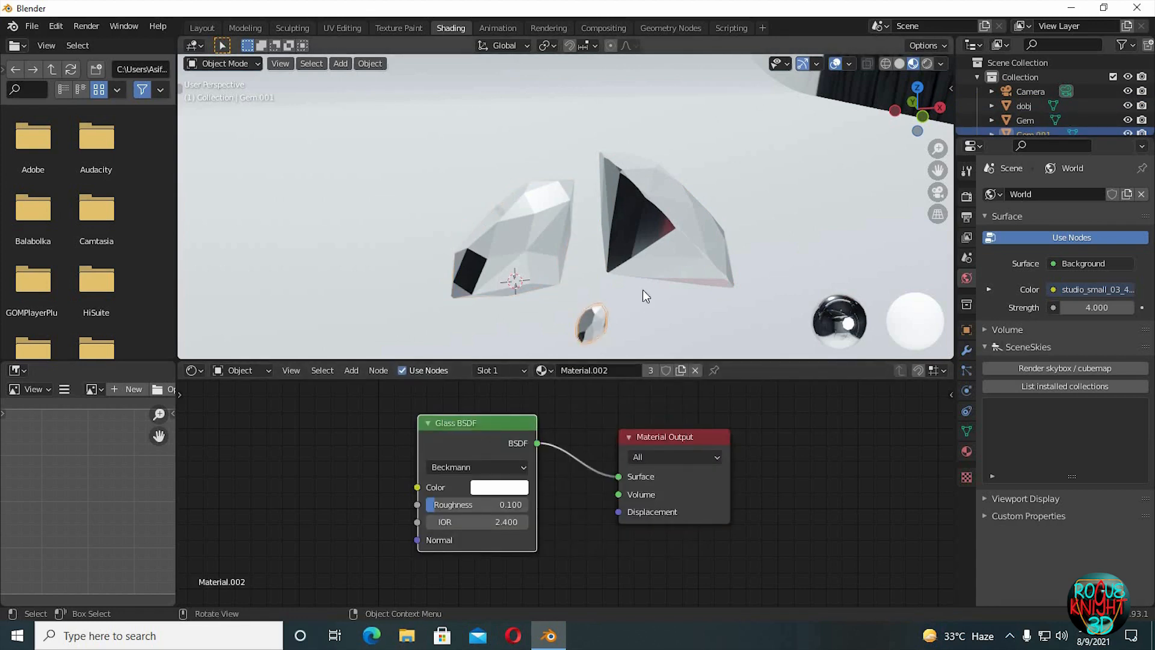
Make Gem.001's glass a single-user Material.003 and colour it bright green.
click(967, 452)
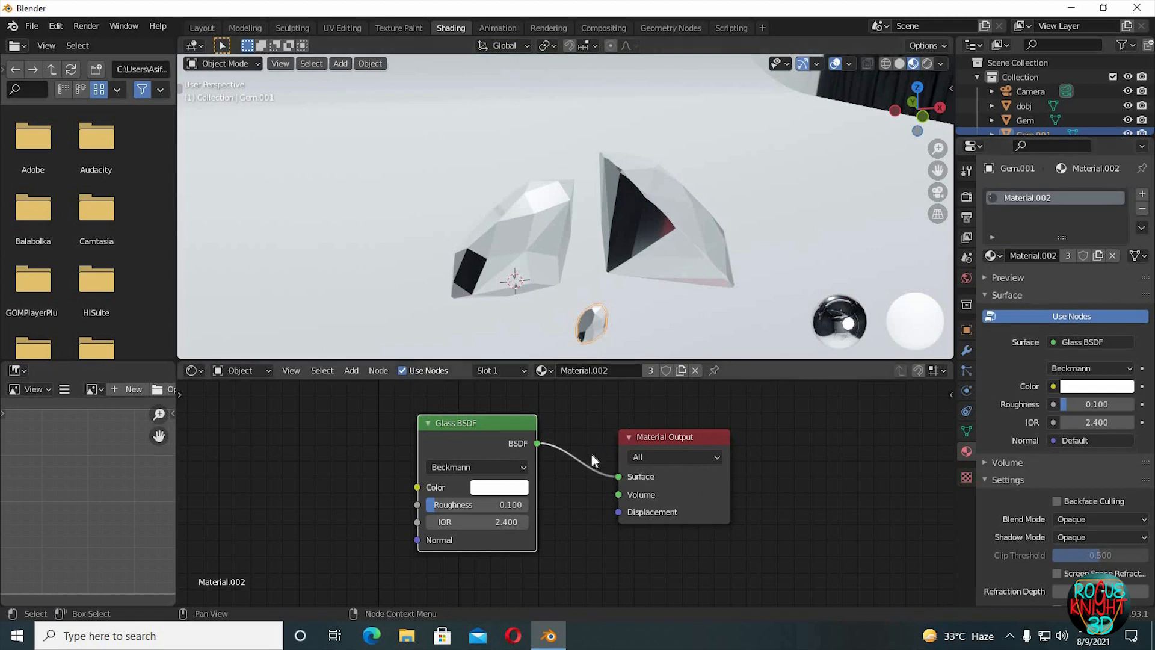
mouse_move(556, 428)
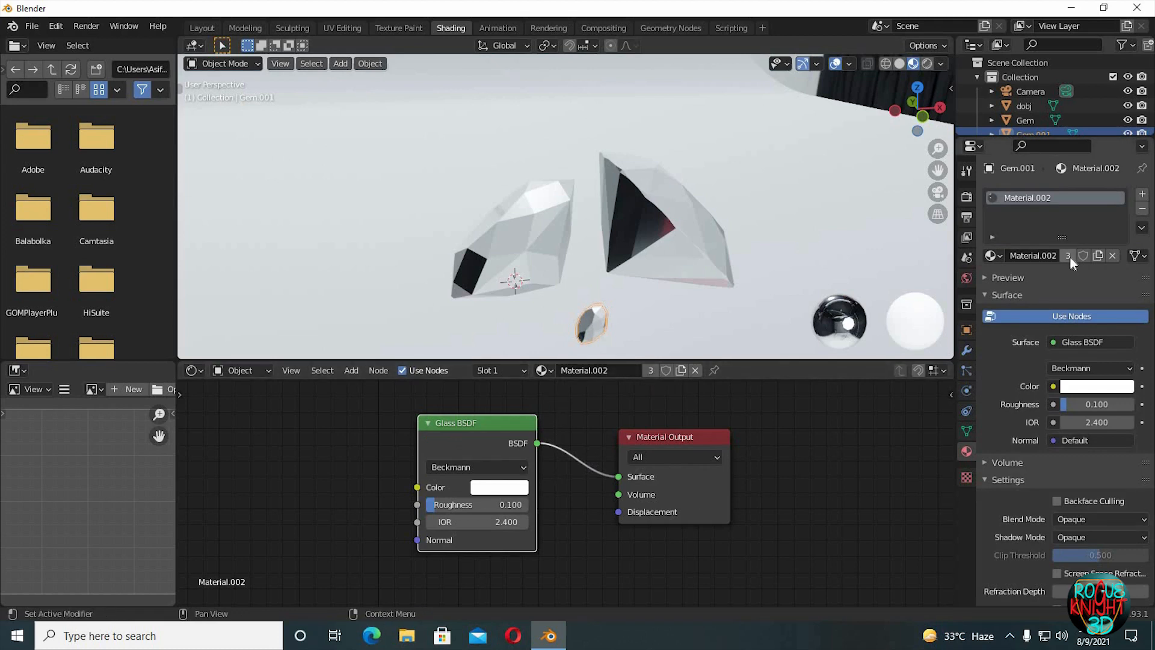
click(500, 487)
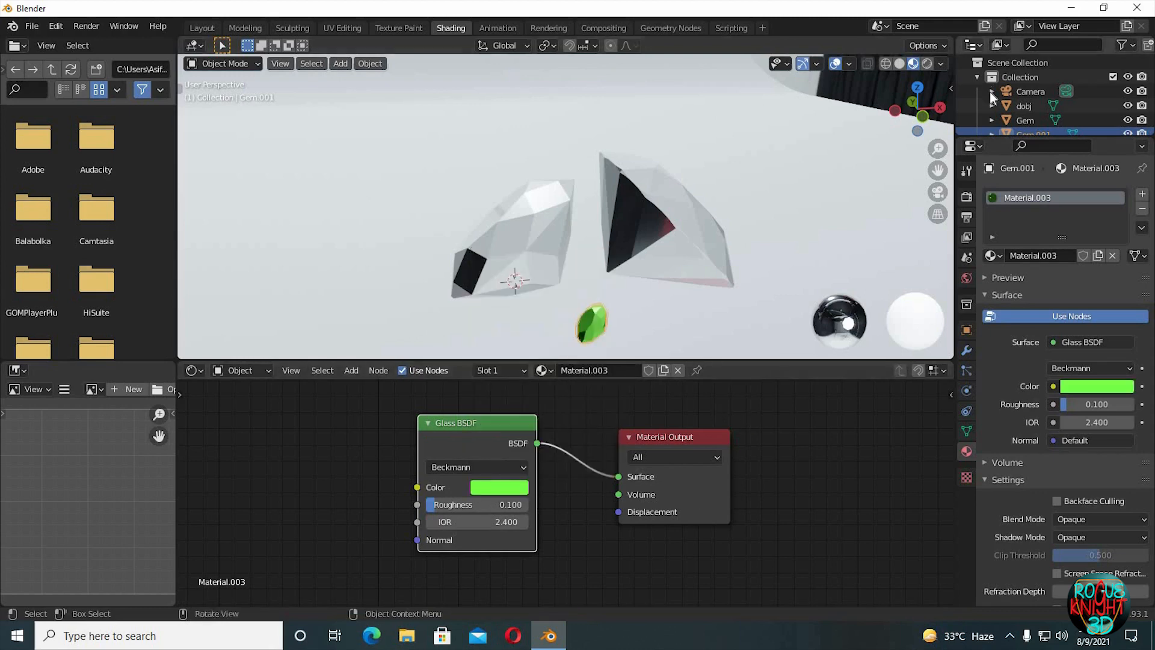
click(1097, 194)
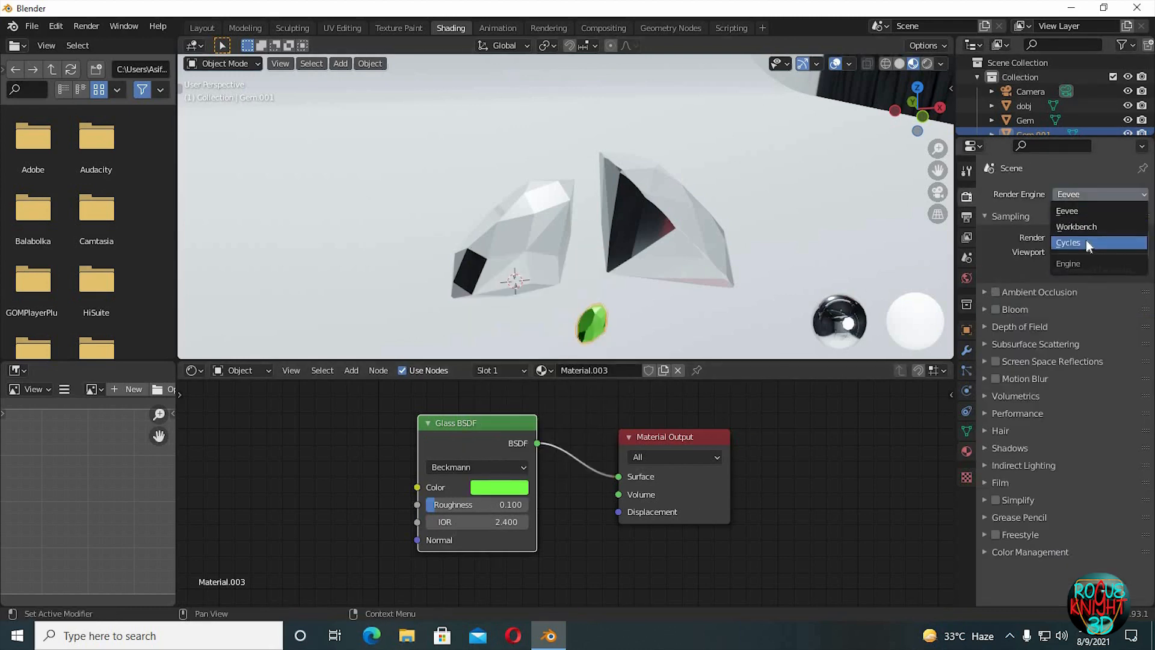
Switch the render engine from Eevee to Cycles.
click(1068, 243)
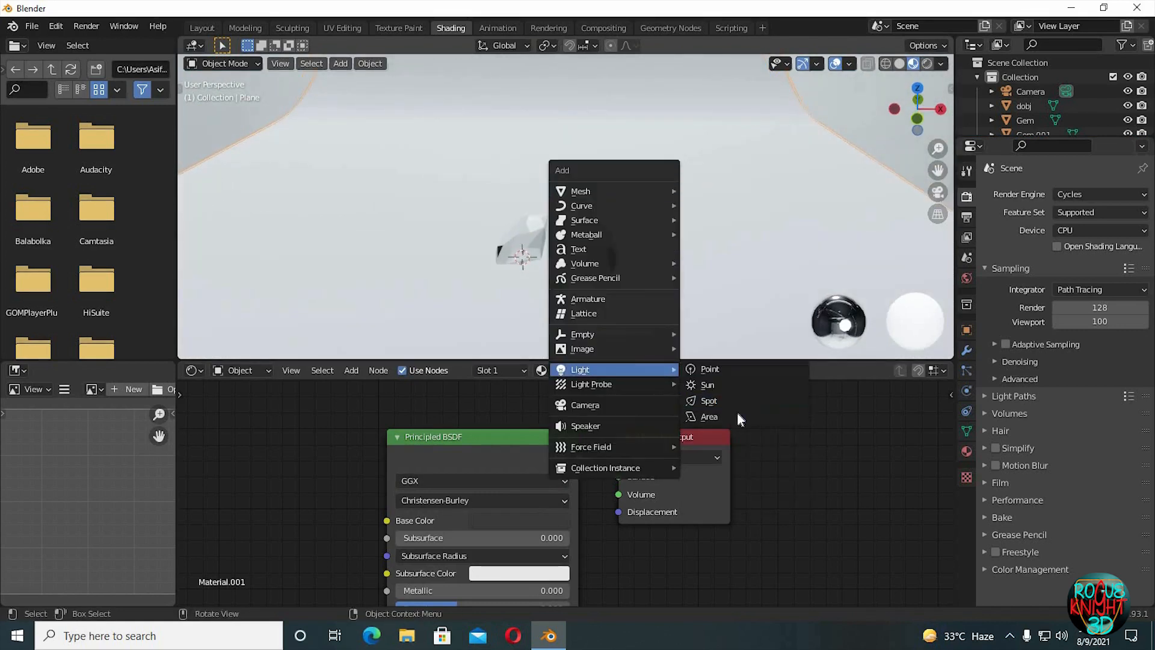
Add a 300 W elliptical area light and move it above the gems.
click(709, 417)
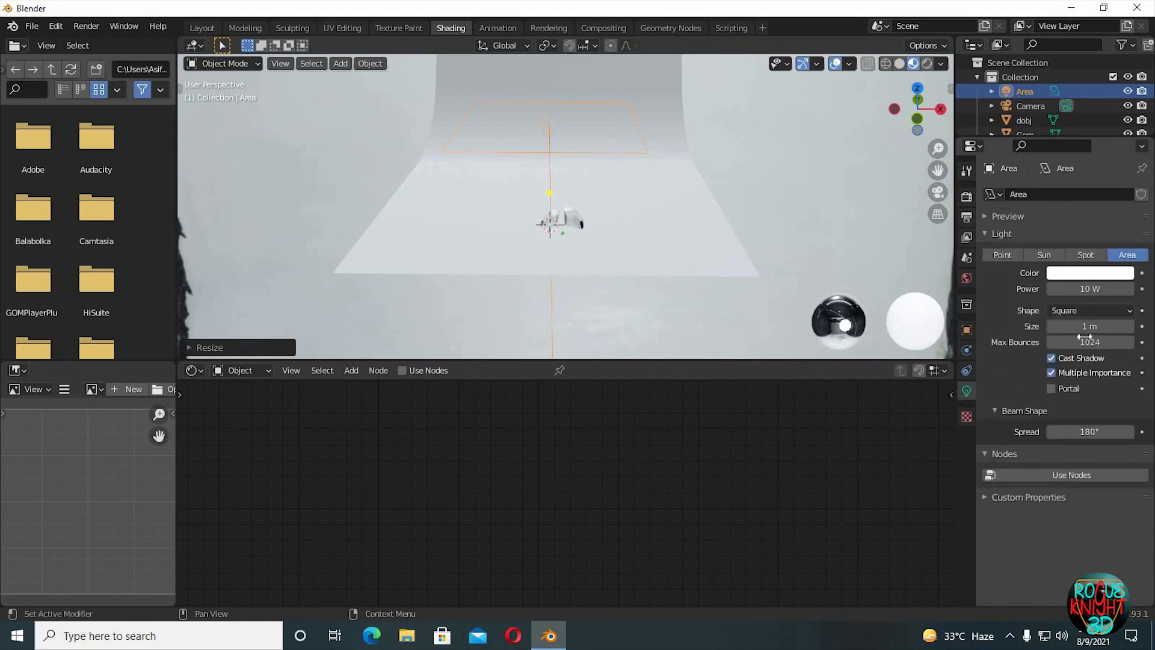
click(1090, 310)
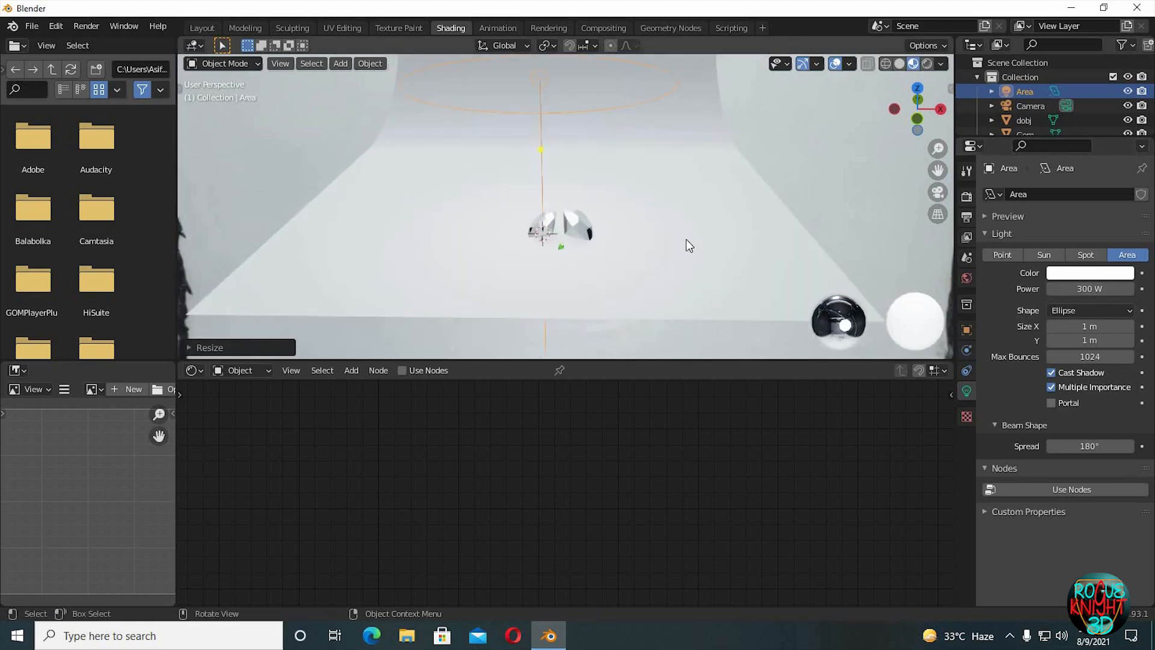
key(g)
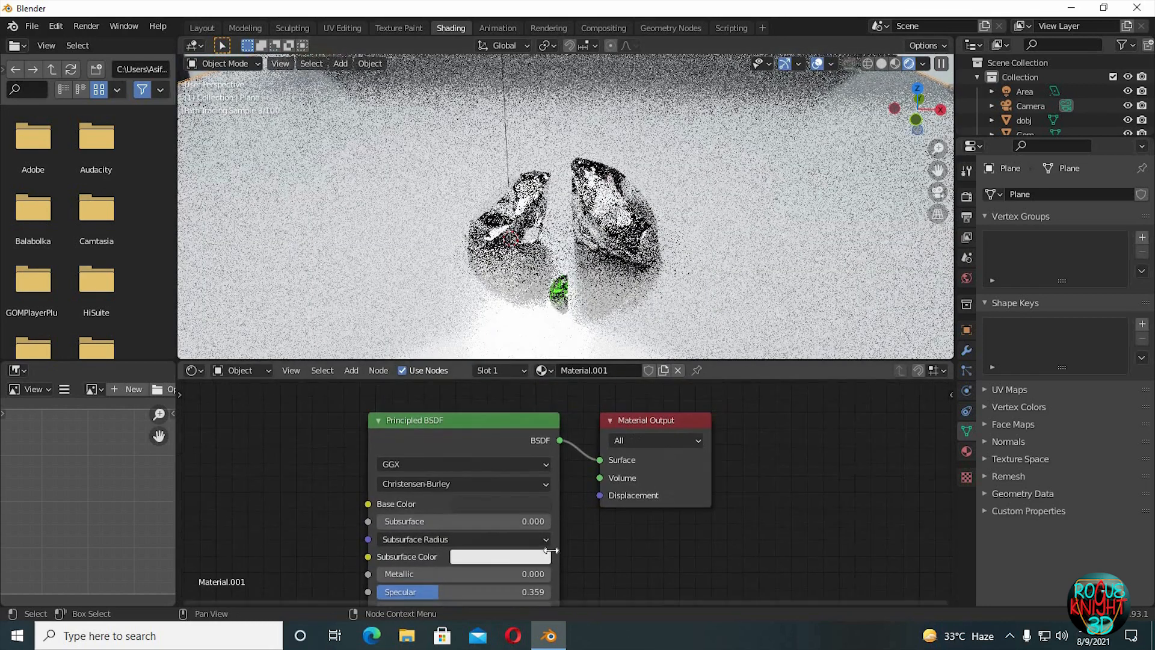
Set the area light to 250 W and the HDRI Background Strength from 4 to 1.
click(396, 503)
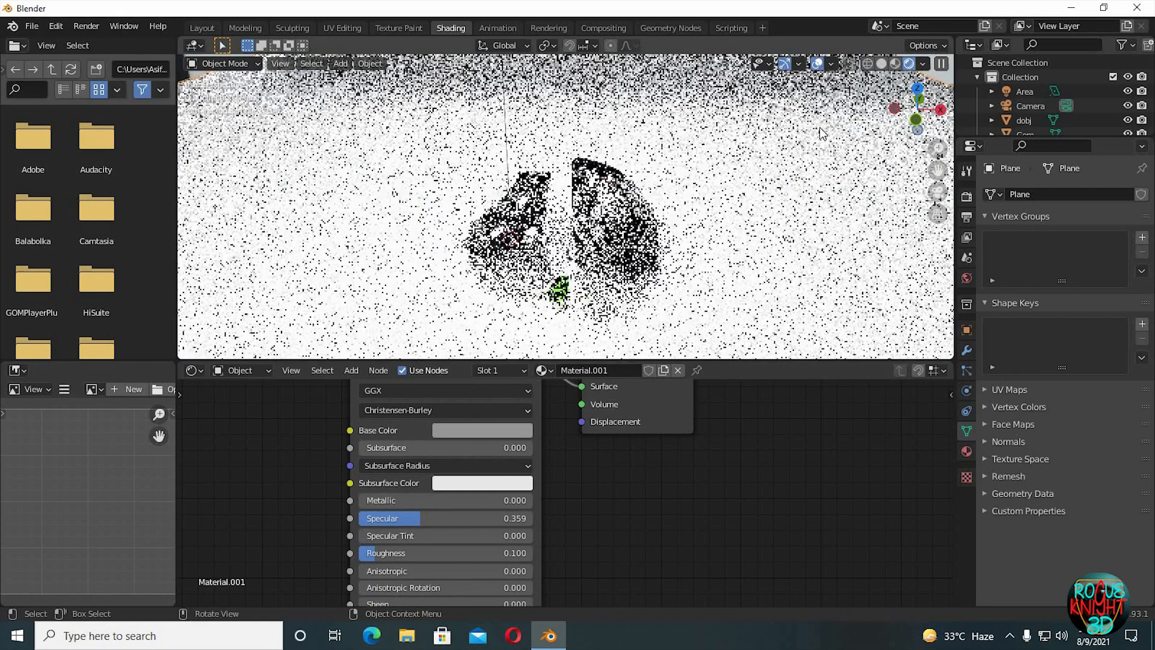
click(482, 429)
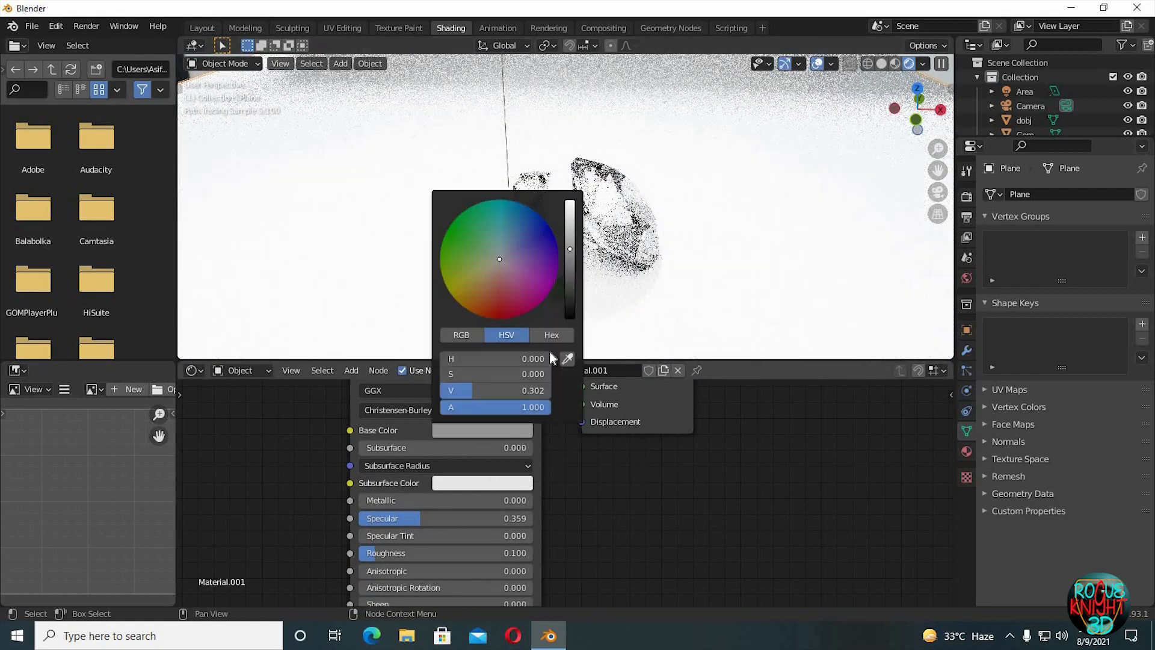
click(1024, 91)
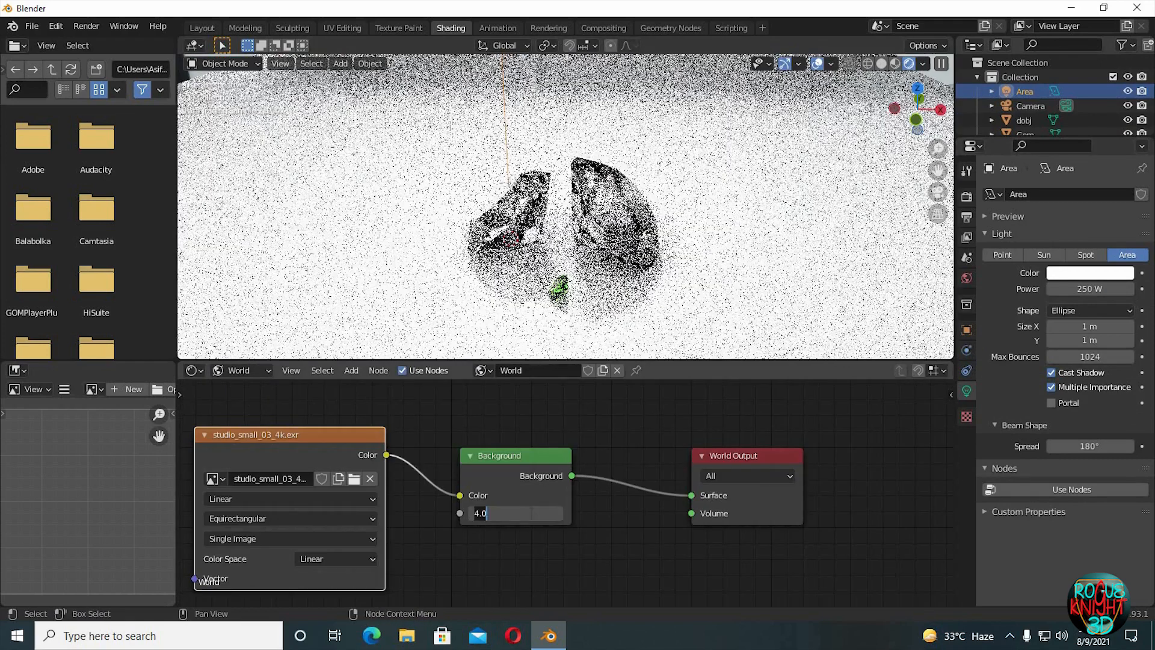
click(516, 513)
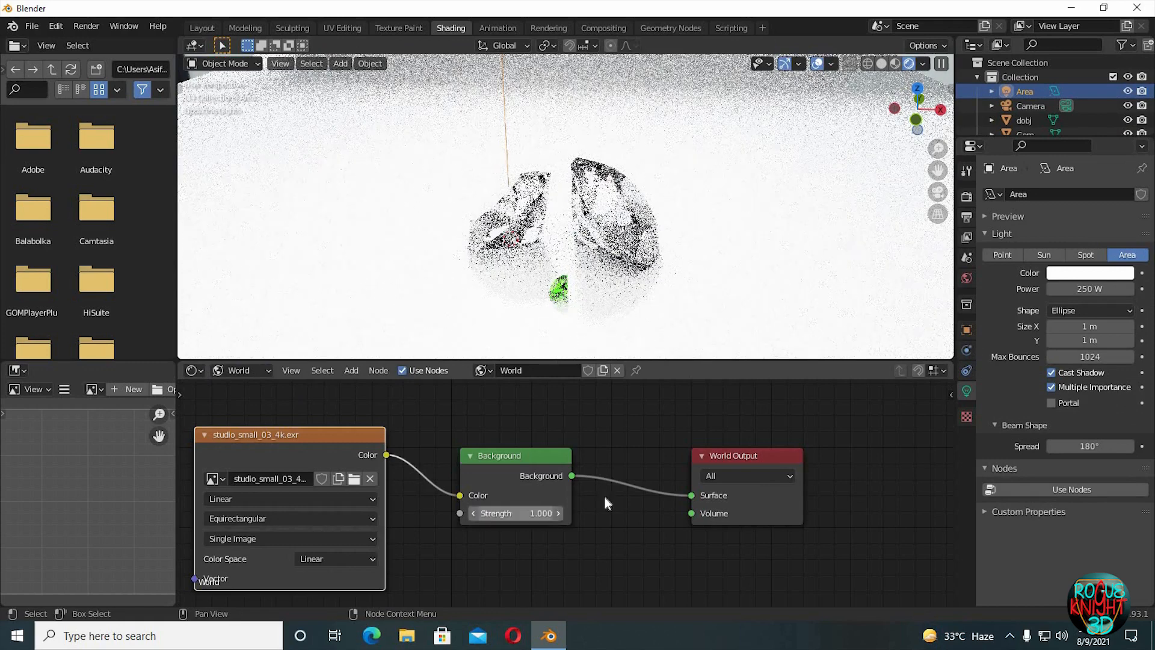